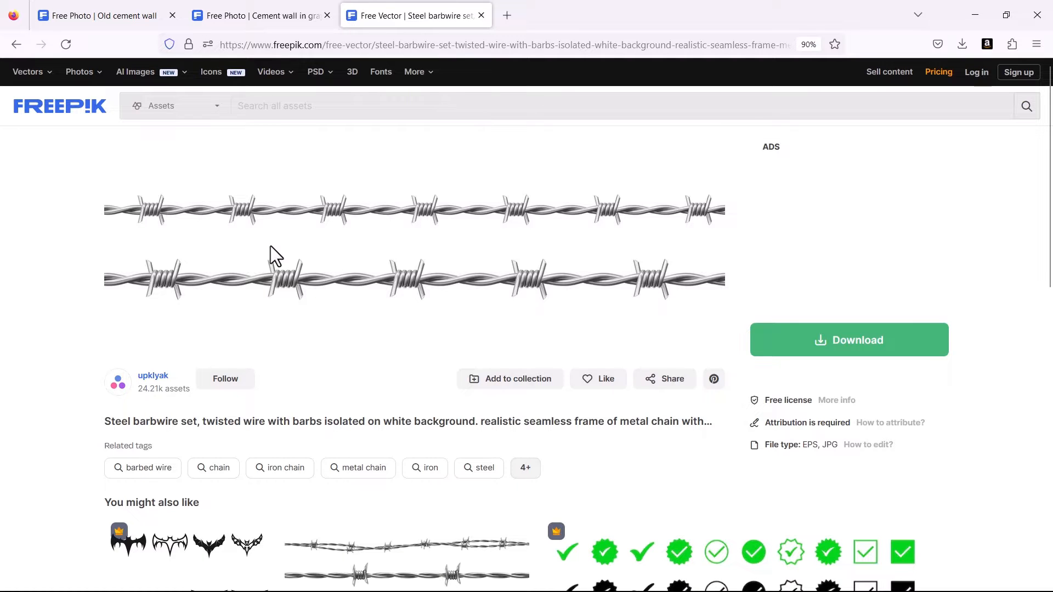
{"action": "mouse_move", "coordinate": [244, 243]}
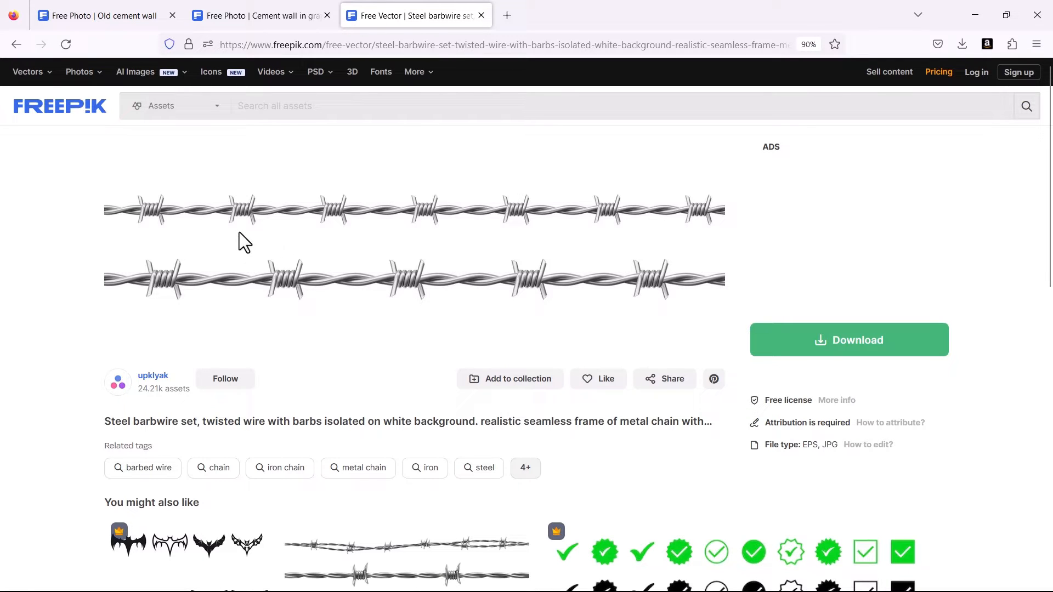
Step: Make a Background comp from the Wall texture 1 image
{"action": "left_click", "coordinate": [261, 16]}
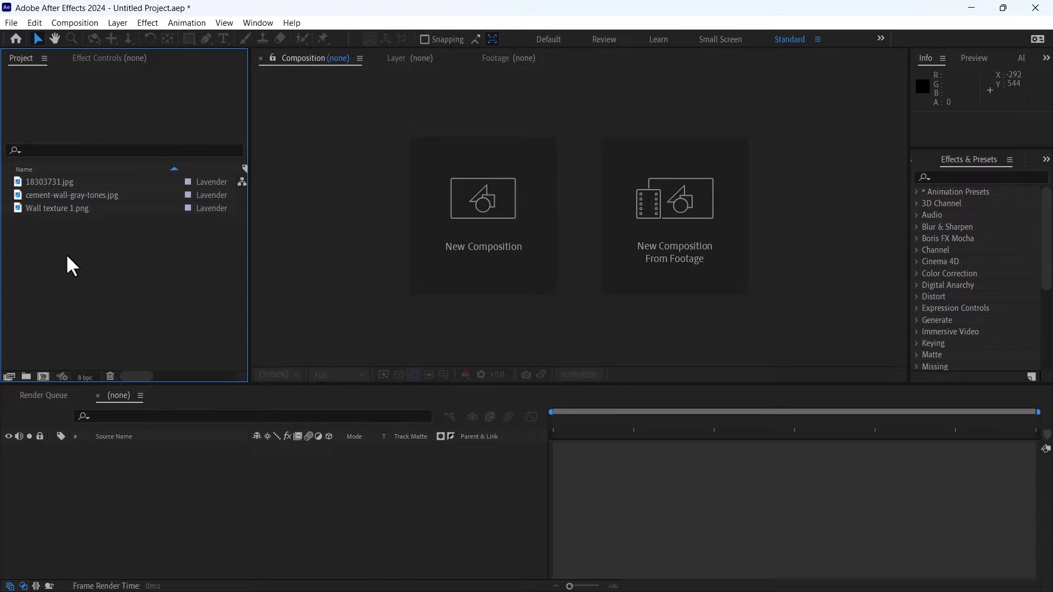
{"action": "left_click", "coordinate": [73, 195]}
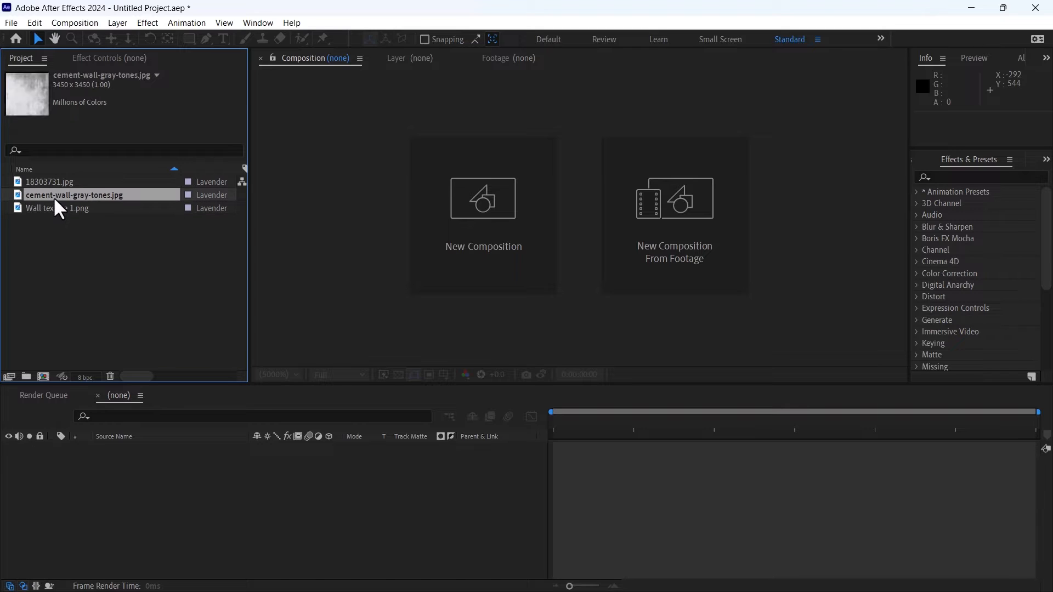
{"action": "left_click", "coordinate": [57, 209]}
{"action": "type", "text": "curv"}
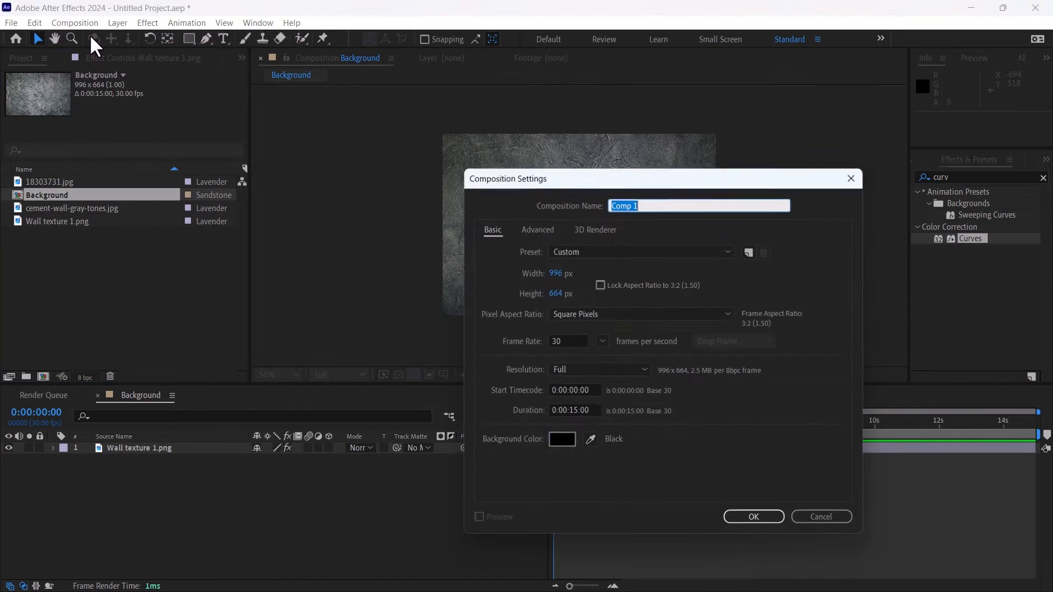
Step: Create a new comp named Main Comp and nest Background inside it
{"action": "type", "text": "Main Com"}
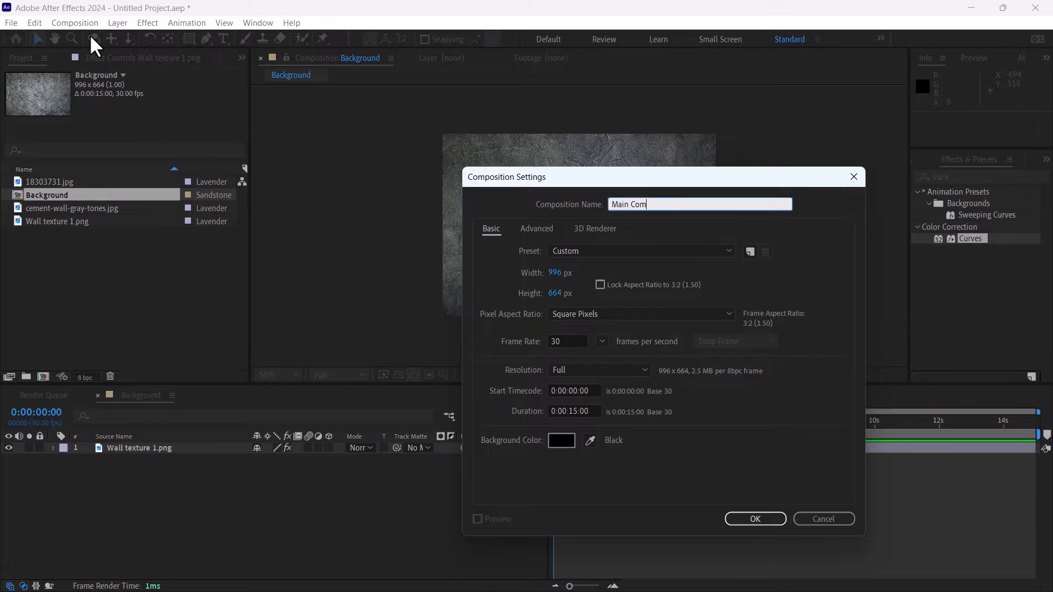
{"action": "left_click", "coordinate": [754, 519]}
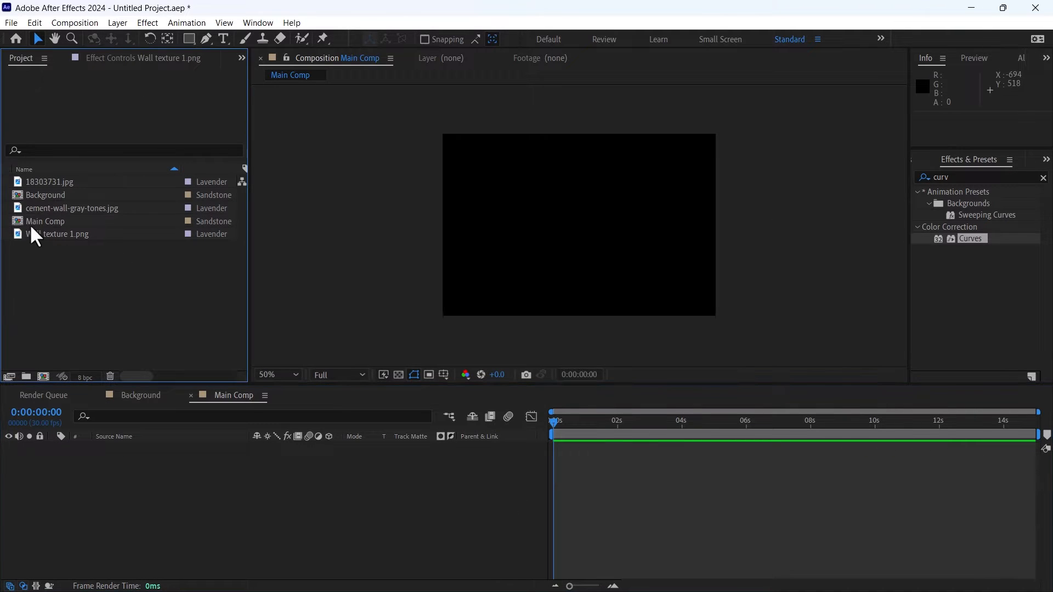
{"action": "double_click", "coordinate": [46, 195]}
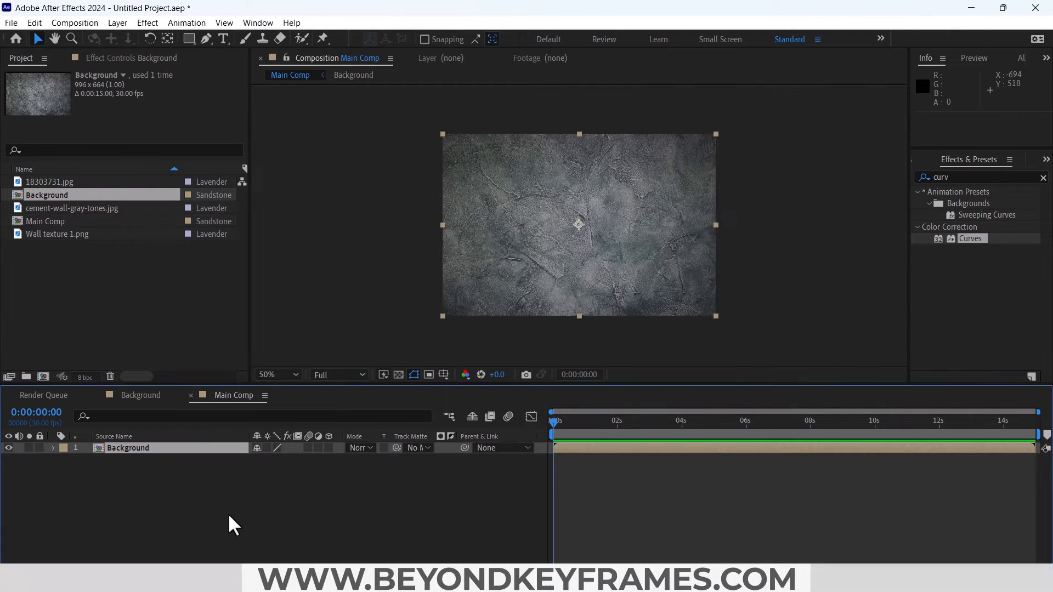
{"action": "left_click", "coordinate": [72, 208]}
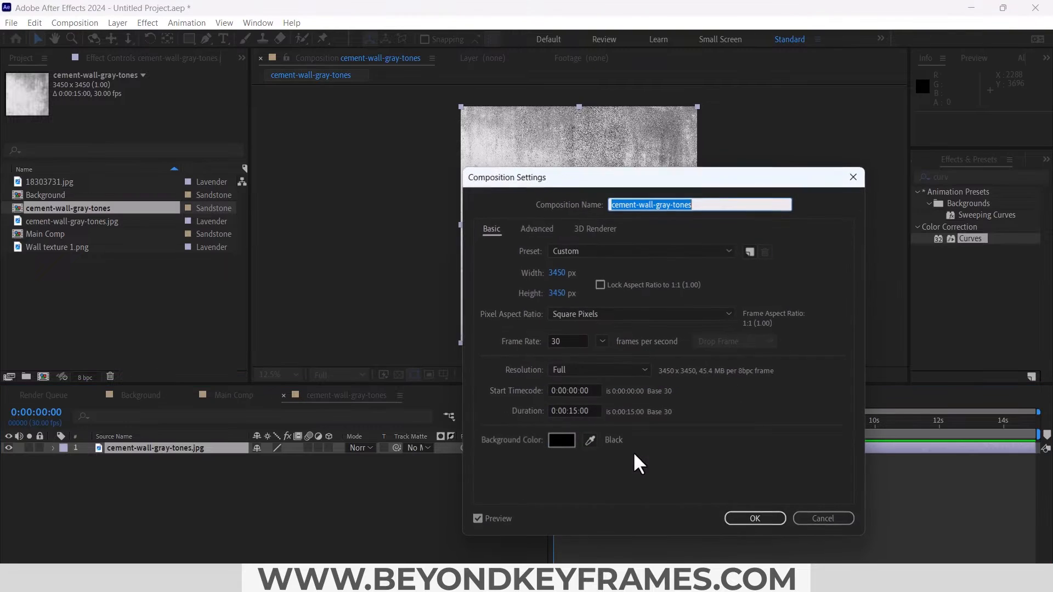
Step: Make a Wall Texture comp from the cement image and precompose it as Wall Background
{"action": "type", "text": "Wall"}
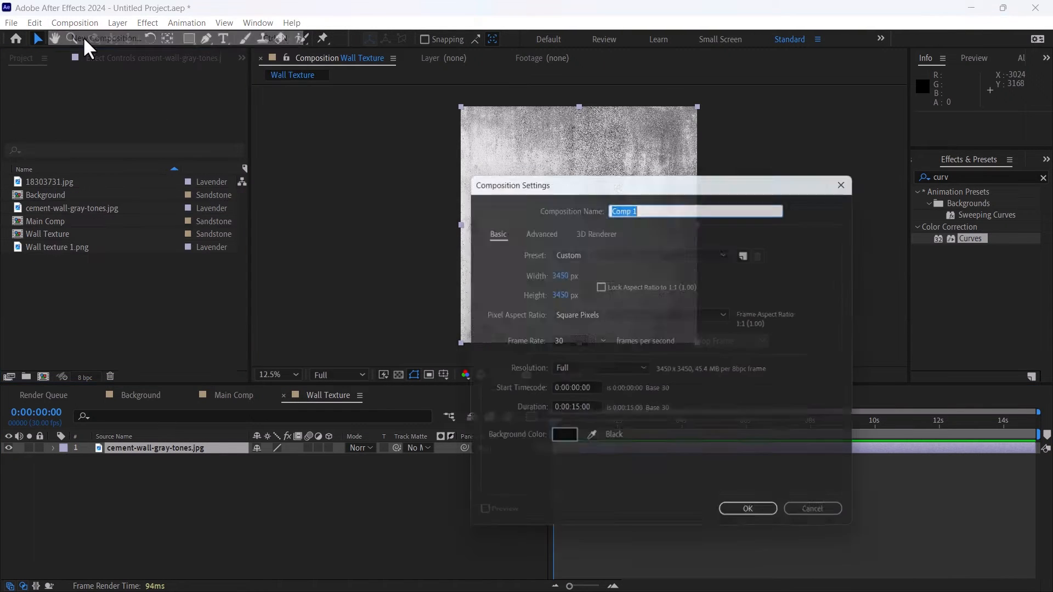
{"action": "type", "text": "Wall"}
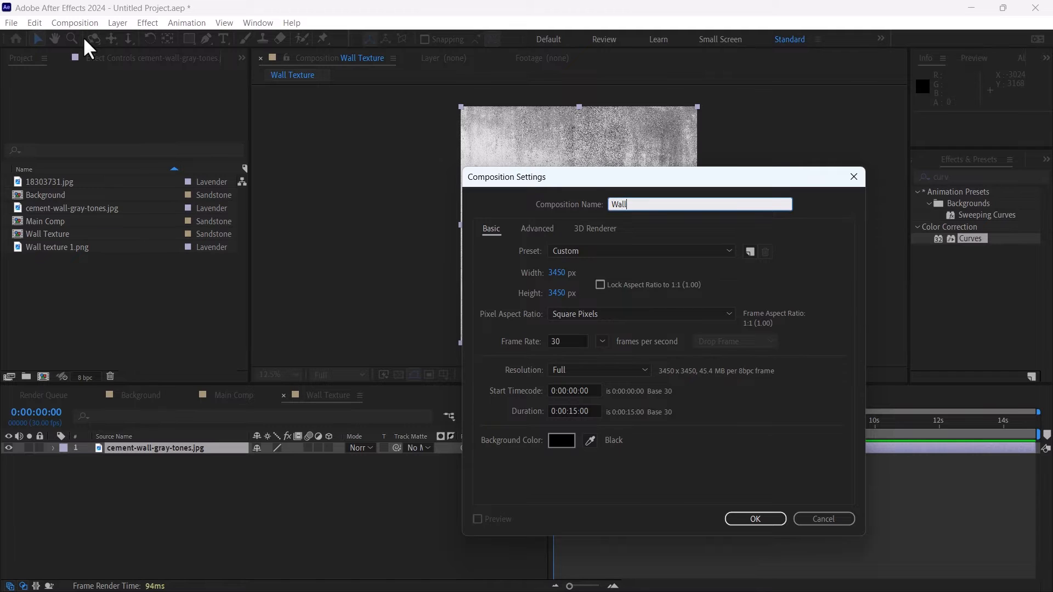
{"action": "left_click", "coordinate": [755, 519]}
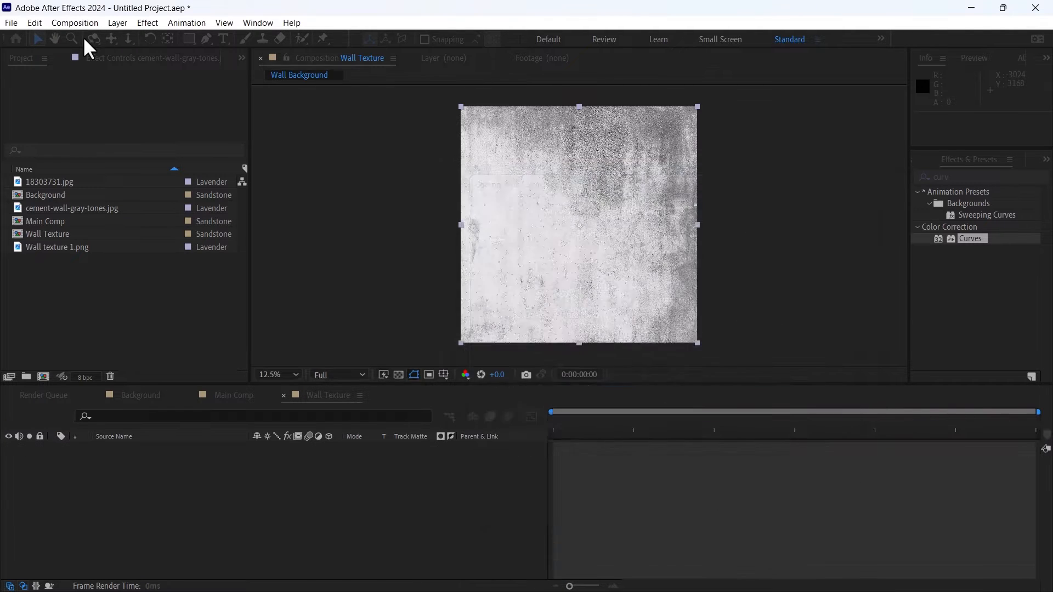
Step: Set the Wall Background composition width to 1920
{"action": "double_click", "coordinate": [54, 233]}
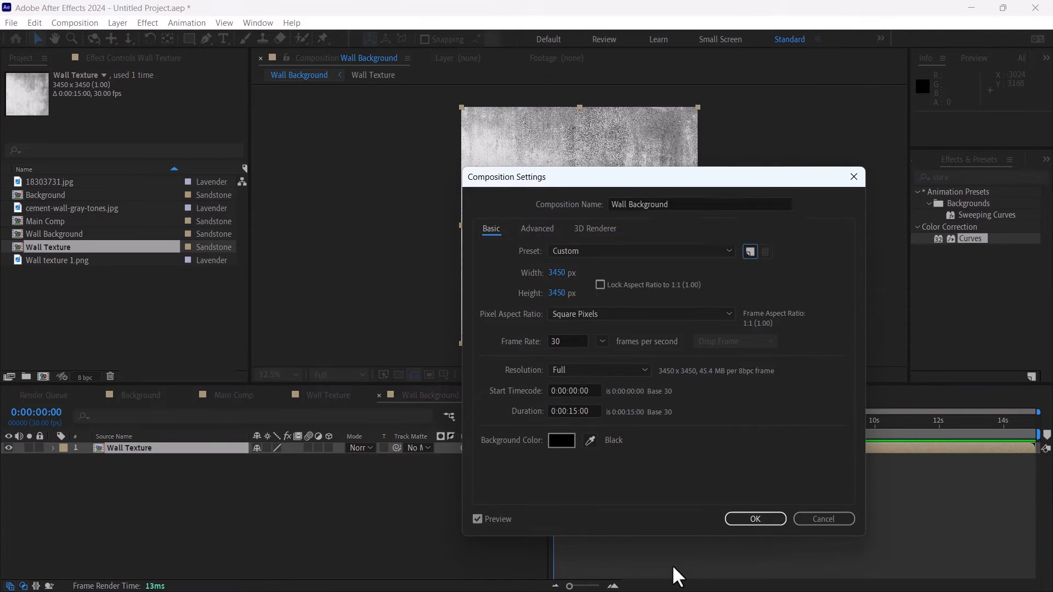
{"action": "type", "text": "1920"}
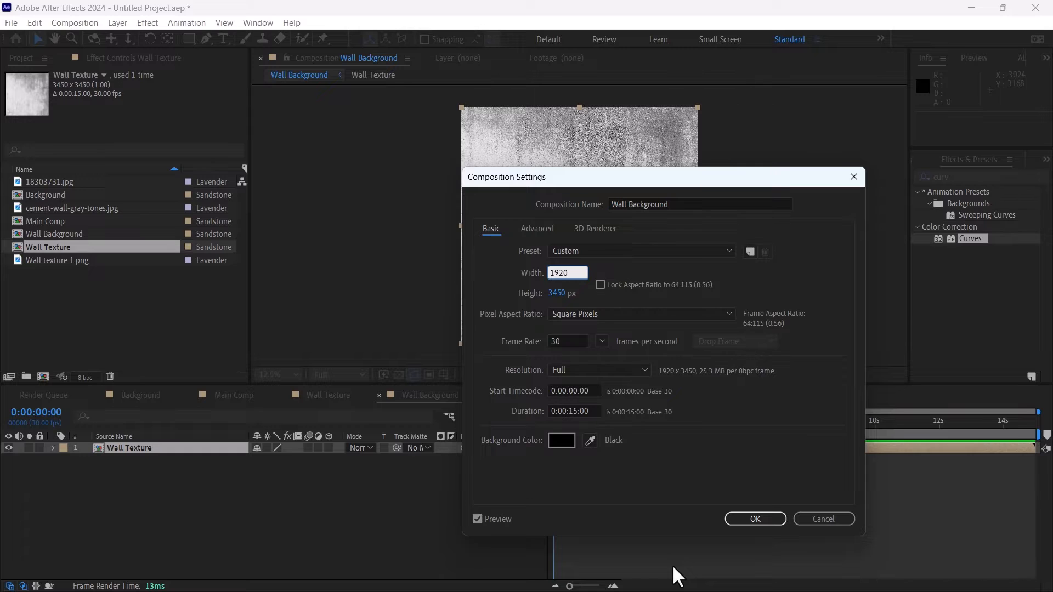
{"action": "left_click", "coordinate": [641, 250]}
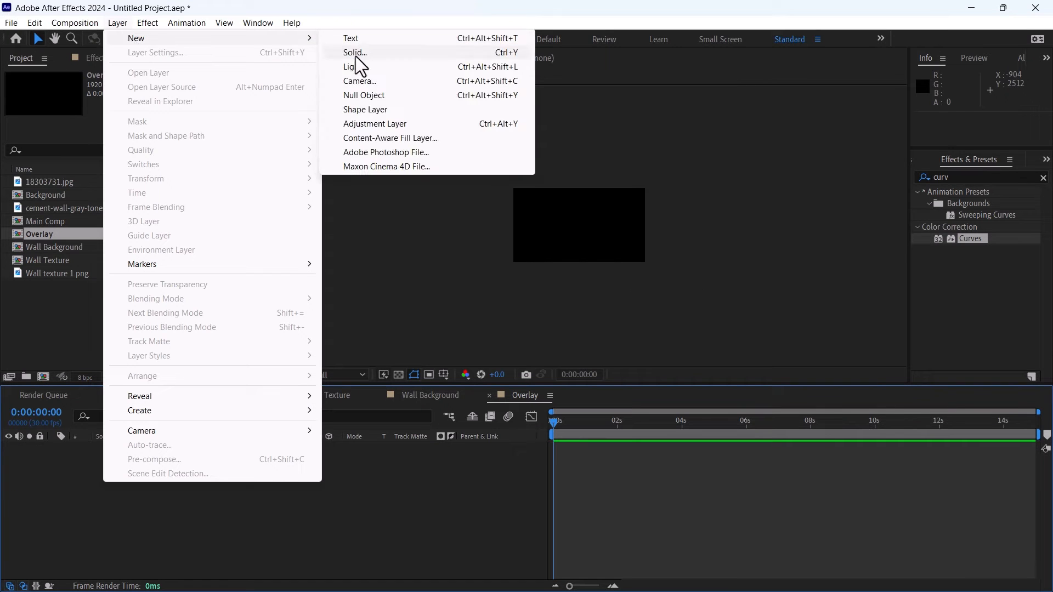
Step: Add a new solid named CC Burn to the Overlay comp
{"action": "left_click", "coordinate": [353, 52]}
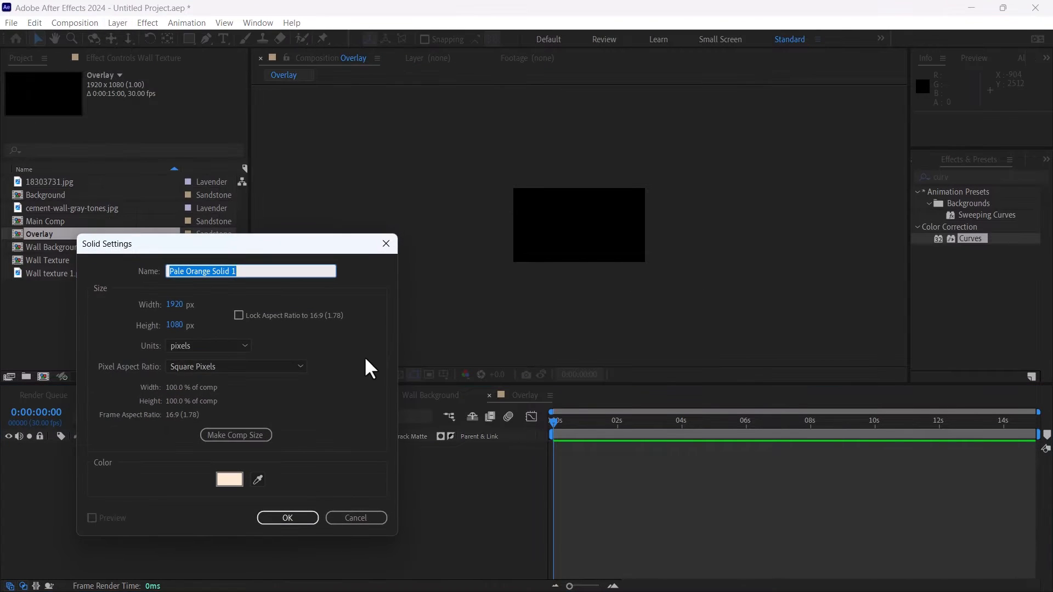
{"action": "type", "text": "CC Burn"}
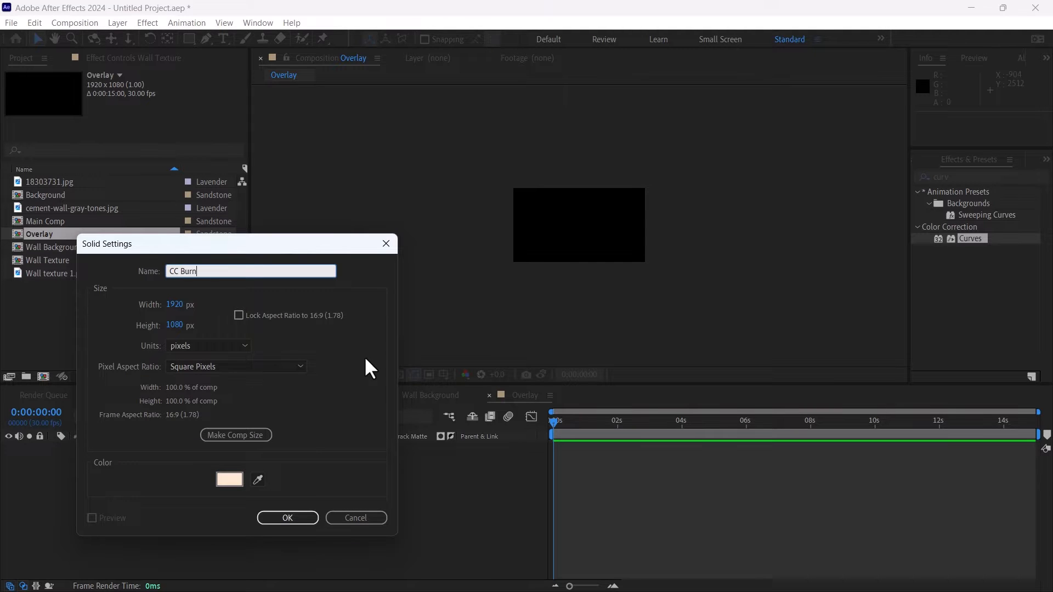
{"action": "left_click", "coordinate": [287, 518]}
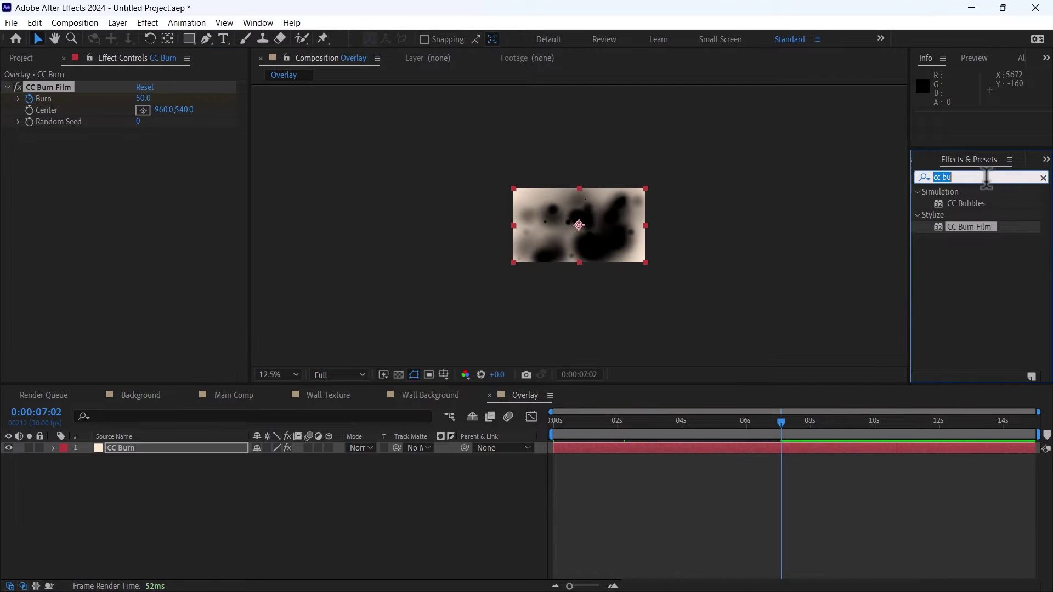
Step: Apply CC Burn Film, Solid Composite and Curves to the CC Burn solid
{"action": "type", "text": "solid"}
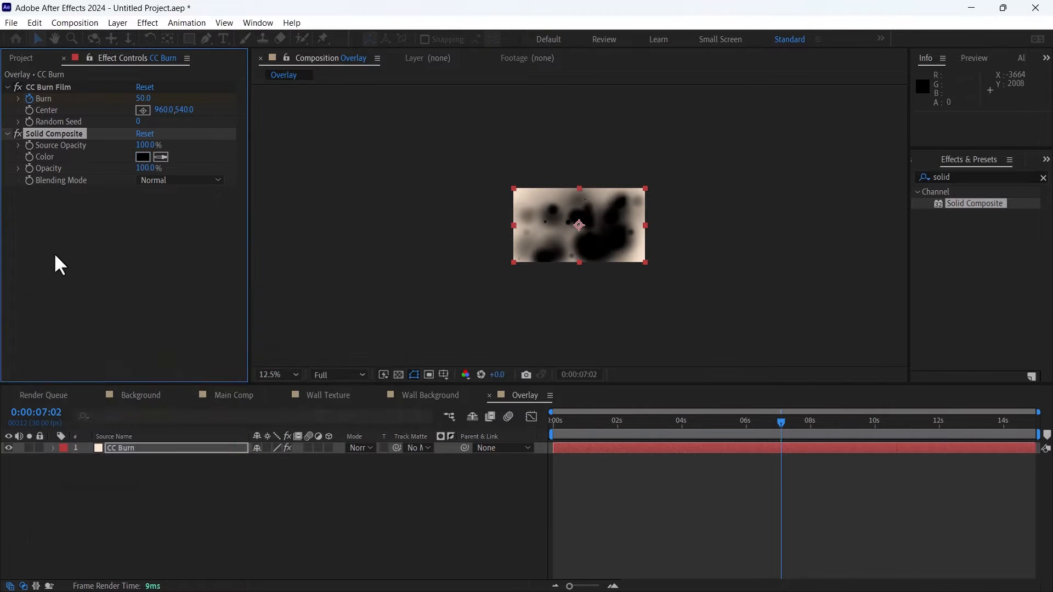
{"action": "type", "text": "curv"}
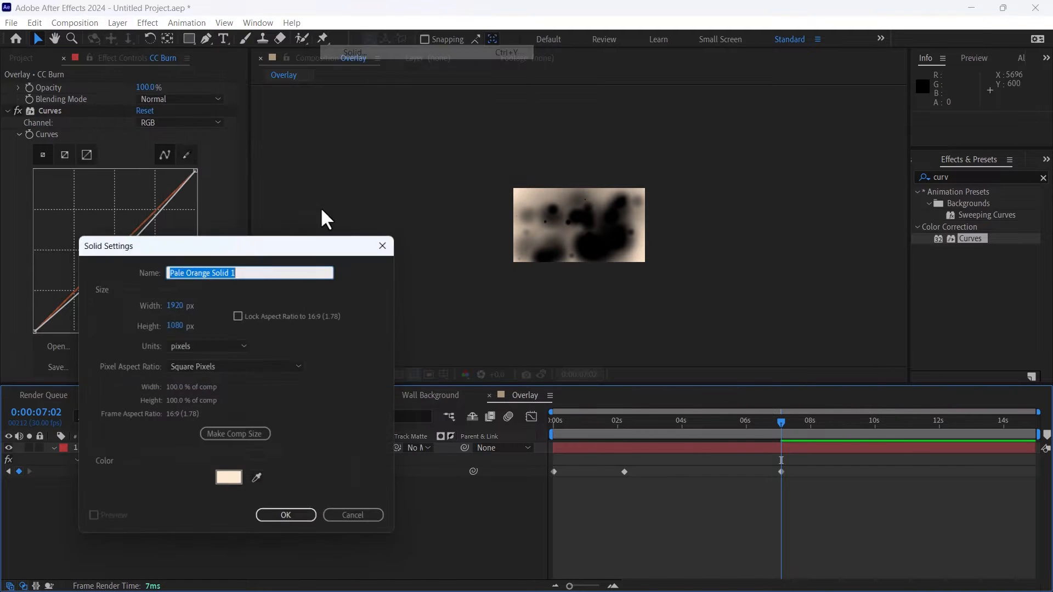
Step: Create a white solid above the CC Burn layer
{"action": "left_click", "coordinate": [228, 477]}
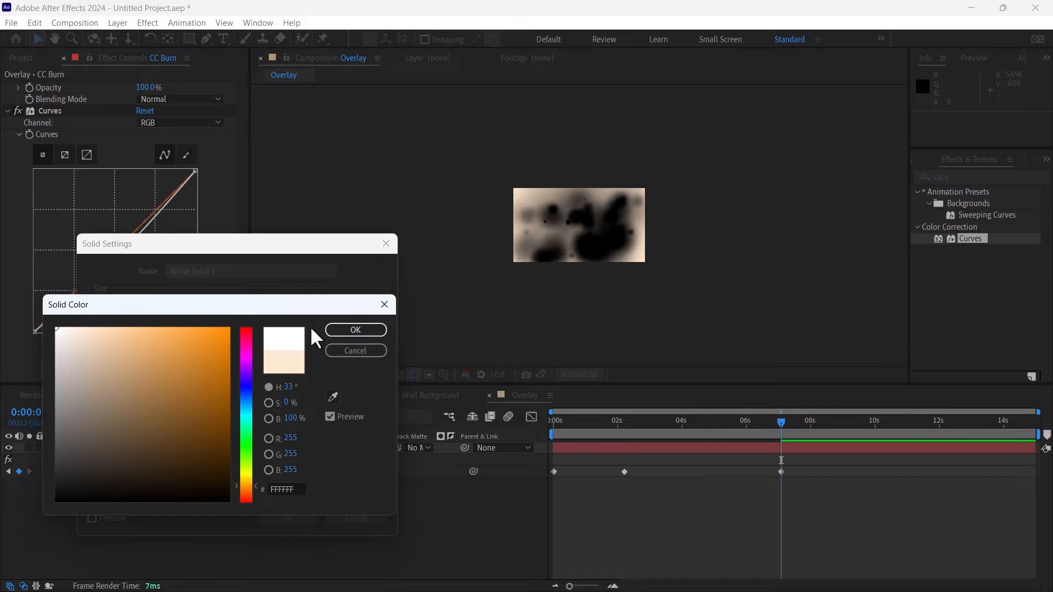
{"action": "left_click", "coordinate": [355, 329]}
{"action": "type", "text": "frac"}
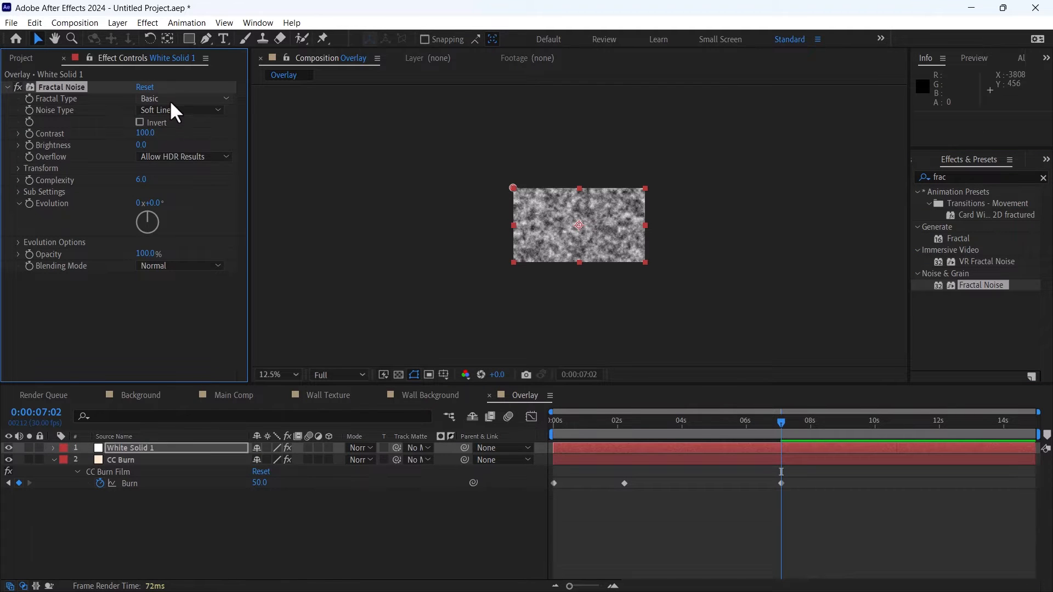
Step: Give it Fractal Noise of type Threads with contrast 120, brightness -2, scale 200, in Overlay mode
{"action": "left_click", "coordinate": [184, 98]}
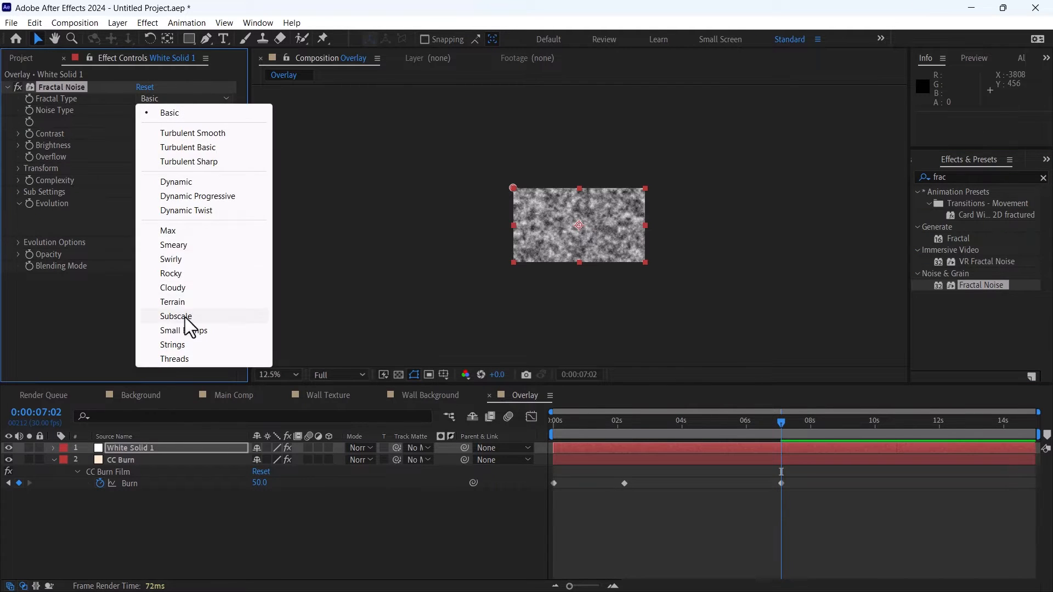
{"action": "left_click", "coordinate": [174, 359]}
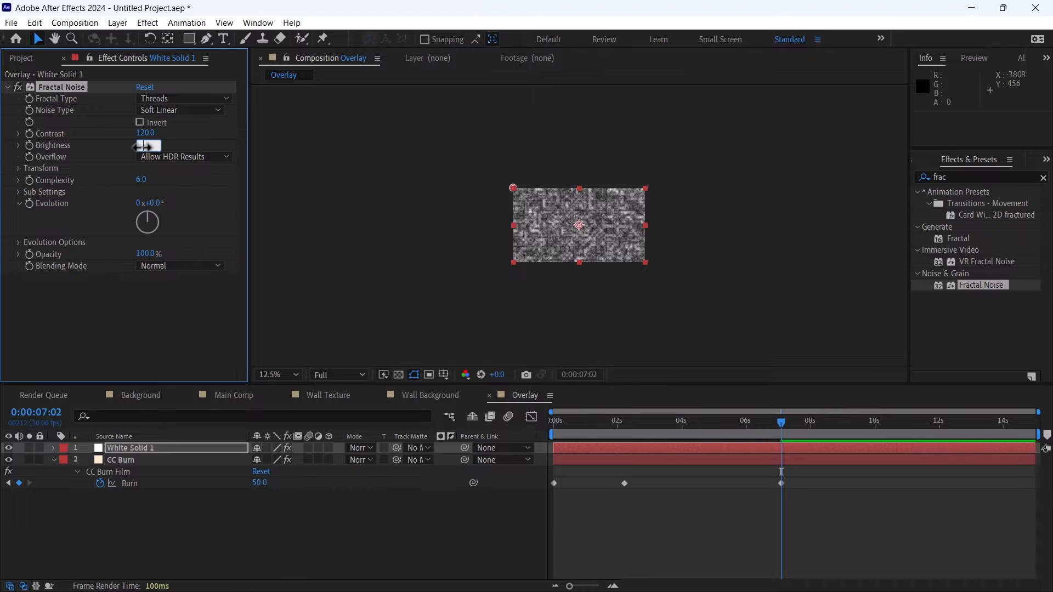
{"action": "left_click", "coordinate": [18, 169]}
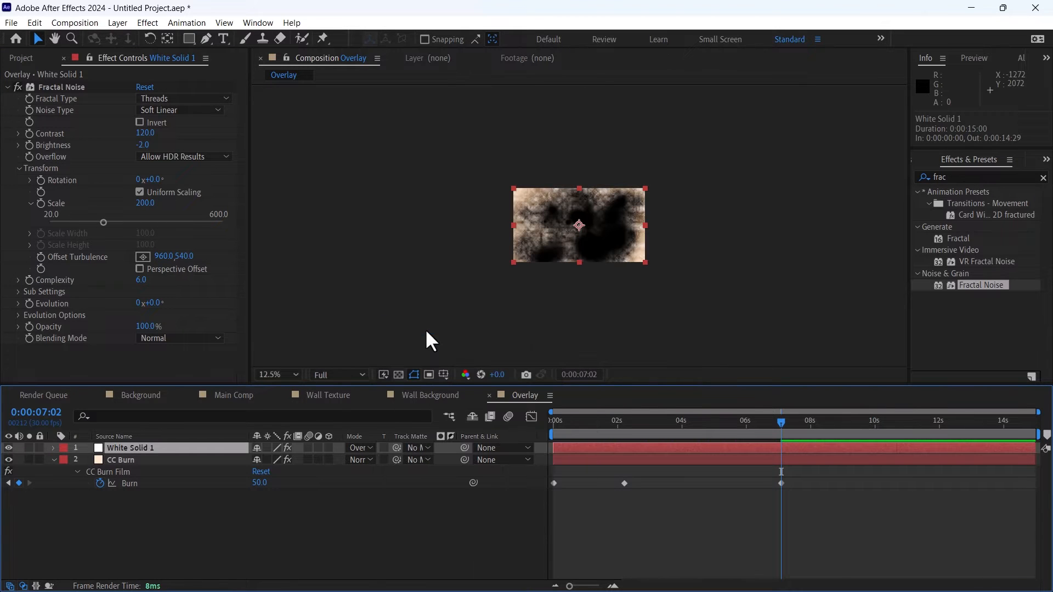
{"action": "left_click", "coordinate": [121, 460]}
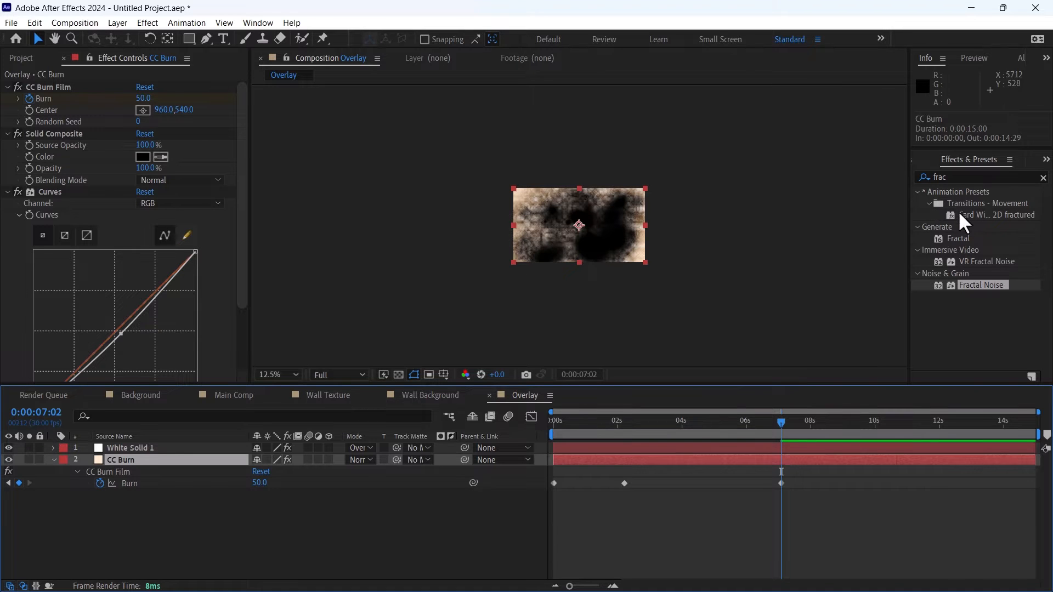
Step: Apply a white Fill effect to the CC Burn layer
{"action": "type", "text": "fill"}
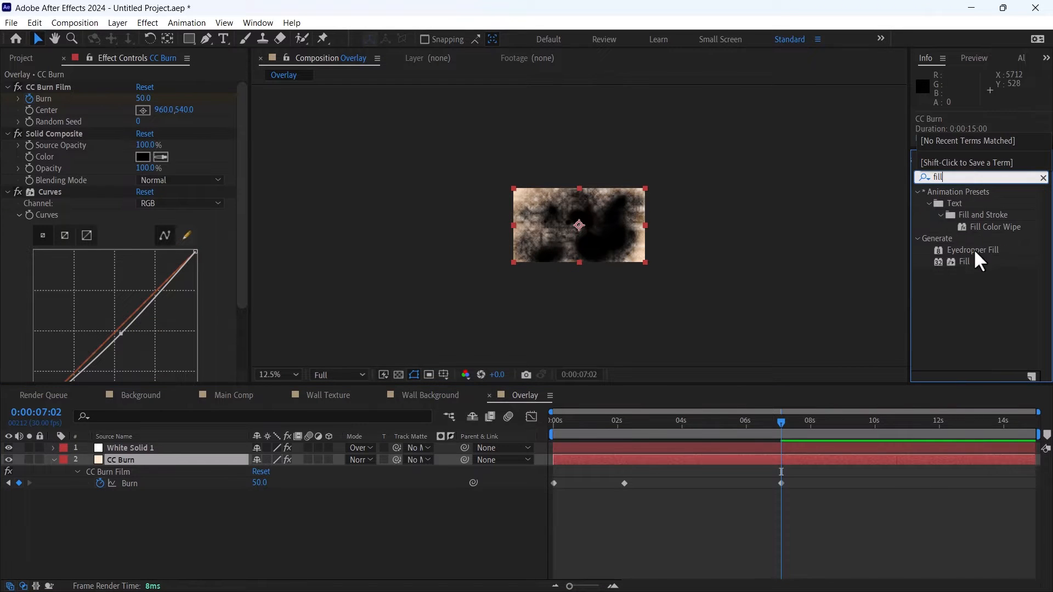
{"action": "double_click", "coordinate": [963, 261]}
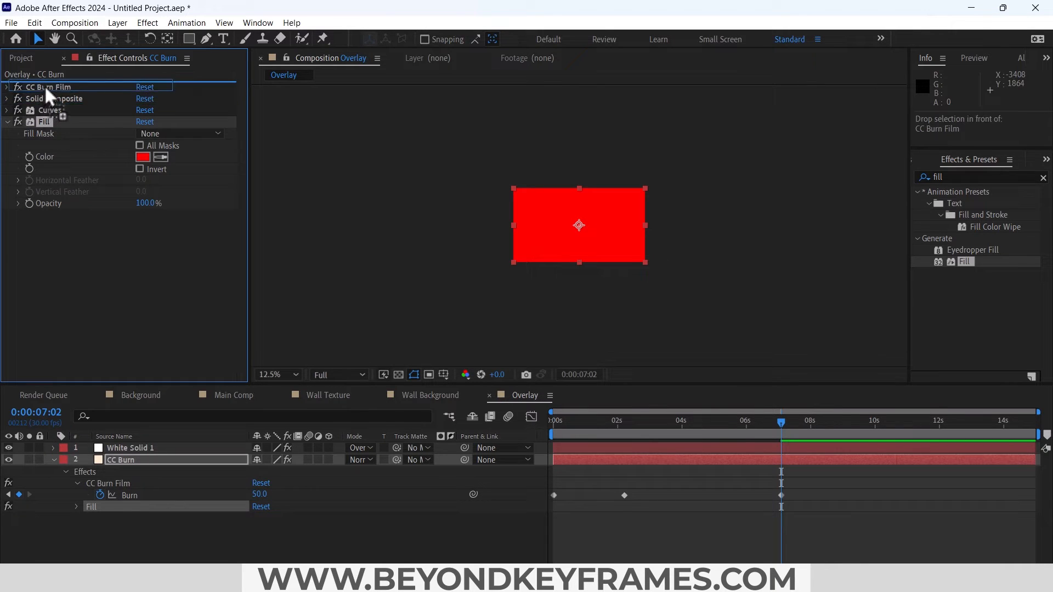
{"action": "left_click", "coordinate": [142, 158]}
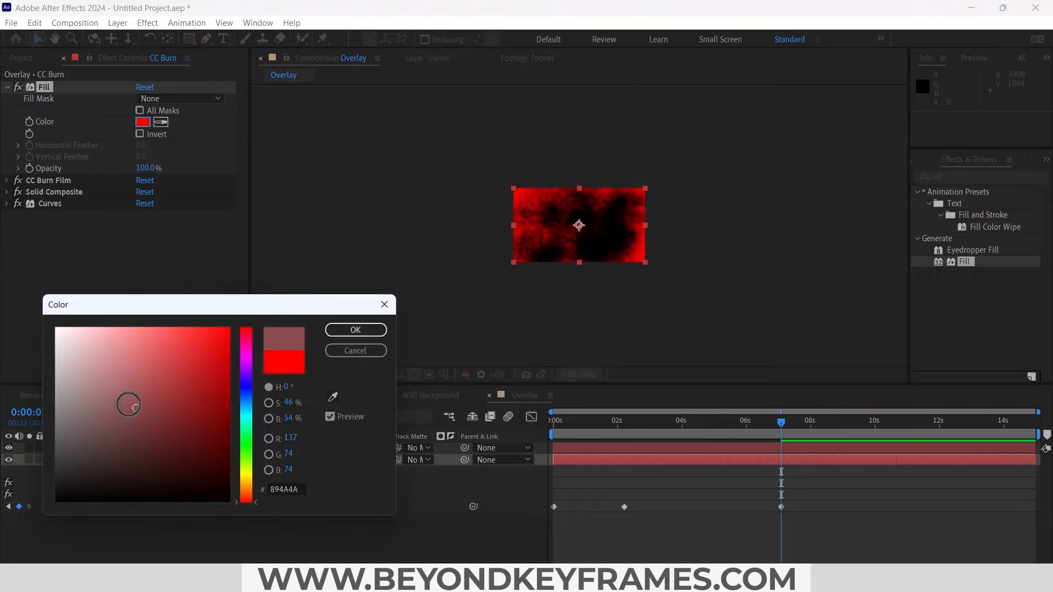
{"action": "left_click", "coordinate": [356, 329]}
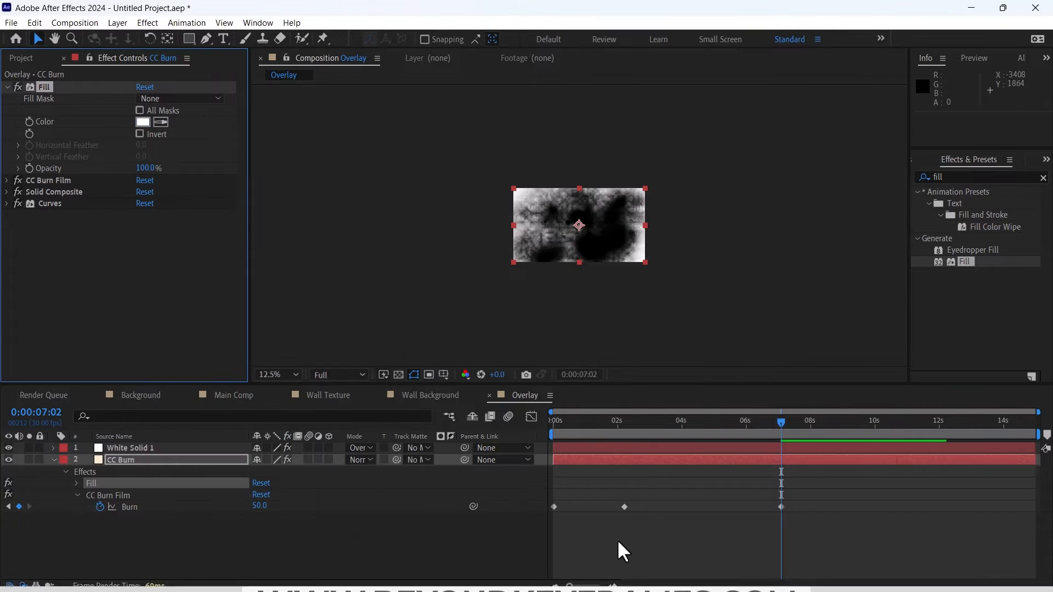
Step: Add an adjustment layer to Overlay with Brightness & Contrast applied
{"action": "left_click", "coordinate": [117, 22]}
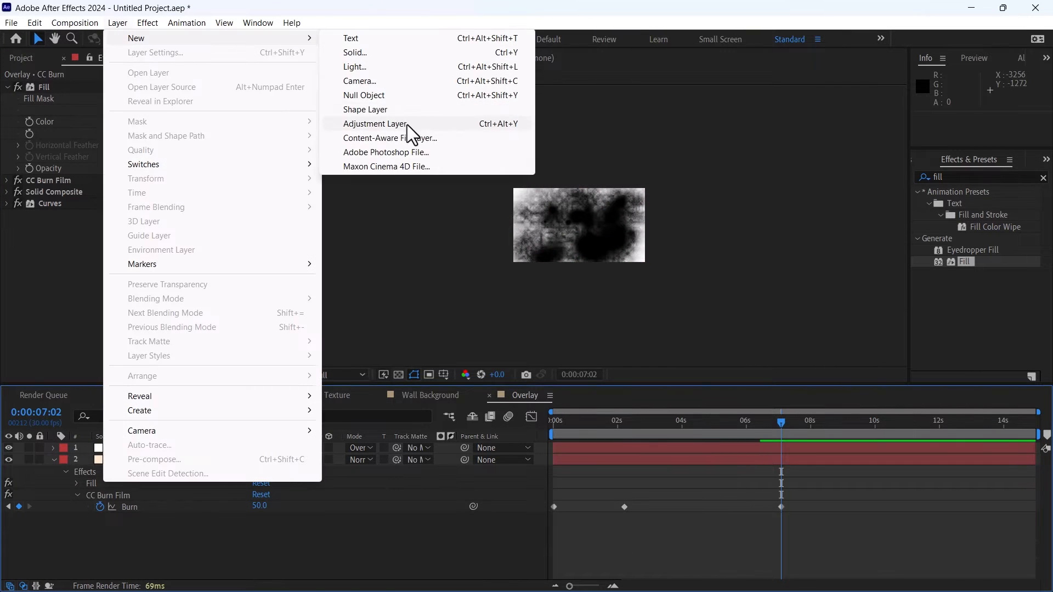
{"action": "left_click", "coordinate": [375, 122]}
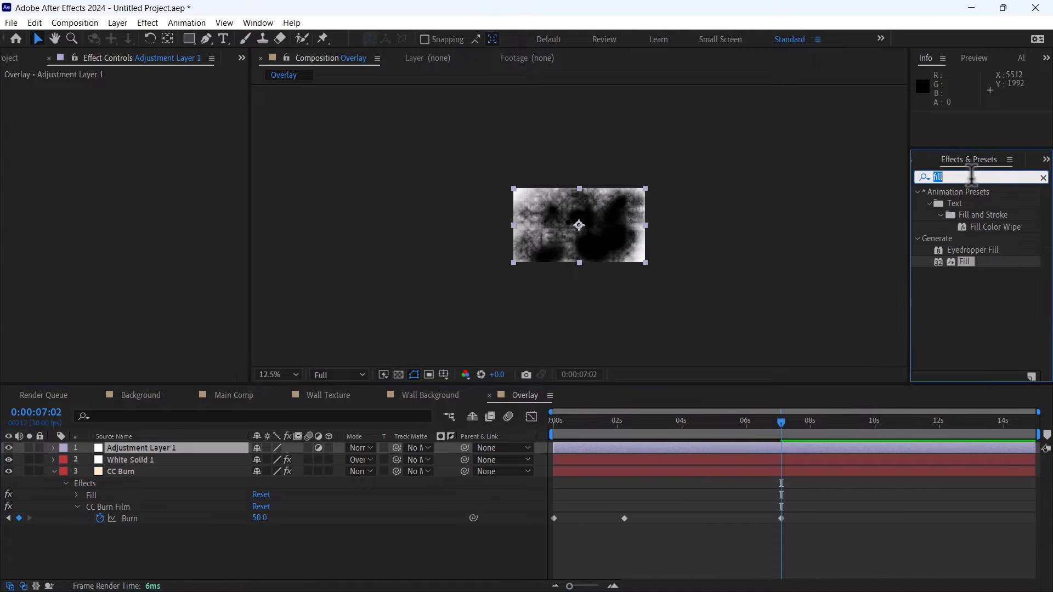
{"action": "type", "text": "brigh"}
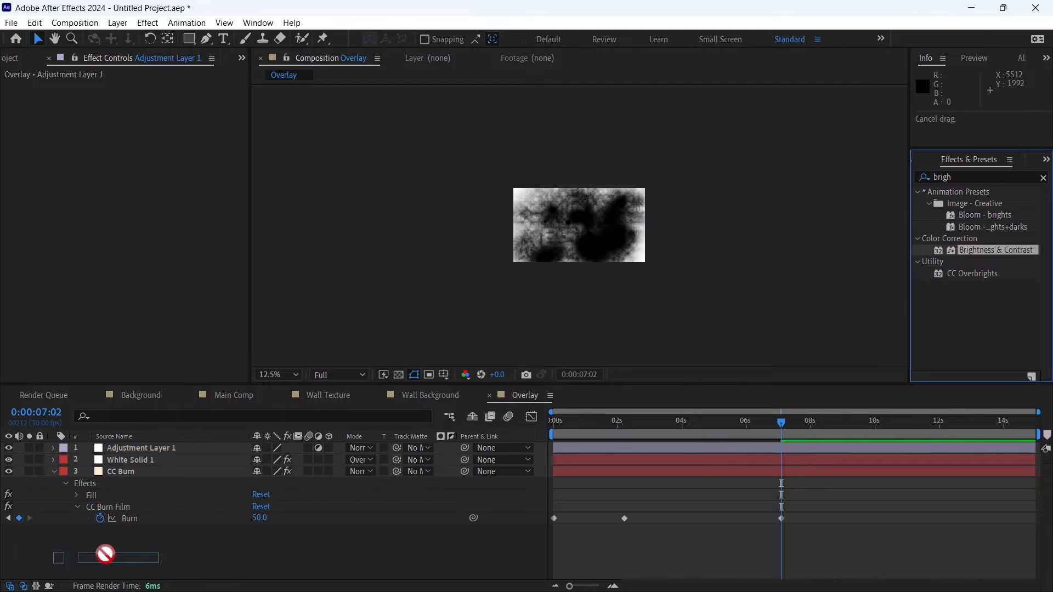
{"action": "double_click", "coordinate": [996, 250]}
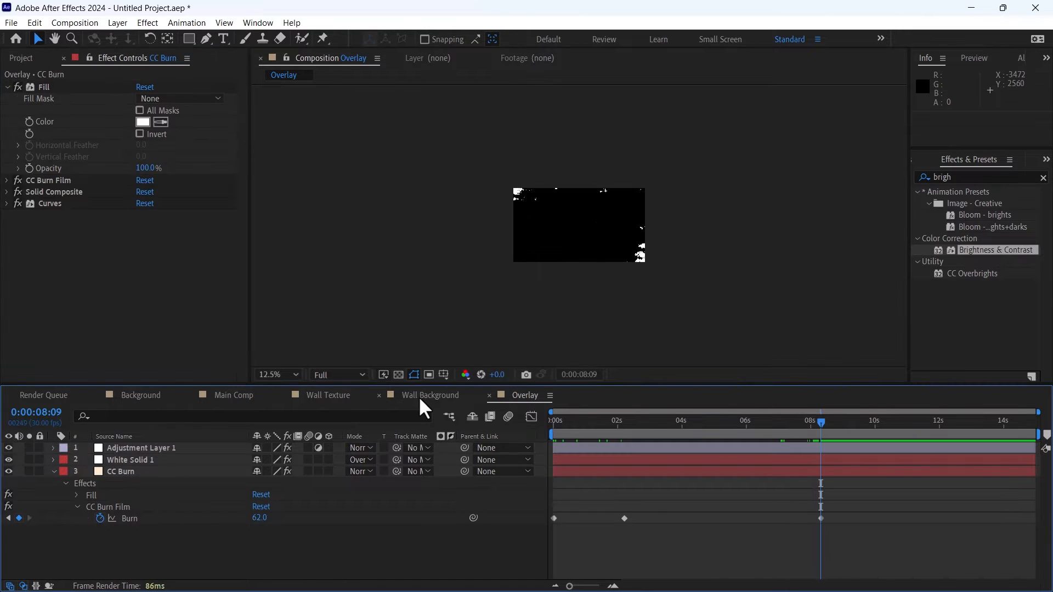
Step: Nest Overlay in Wall Background and use it as the track matte for Wall Texture
{"action": "left_click", "coordinate": [429, 395]}
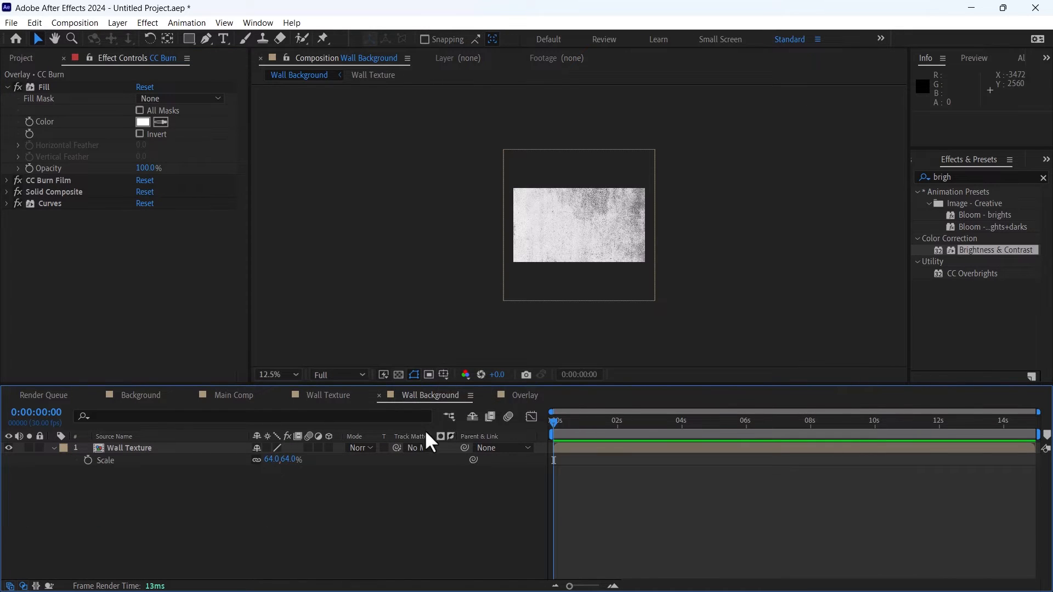
{"action": "left_click", "coordinate": [21, 58]}
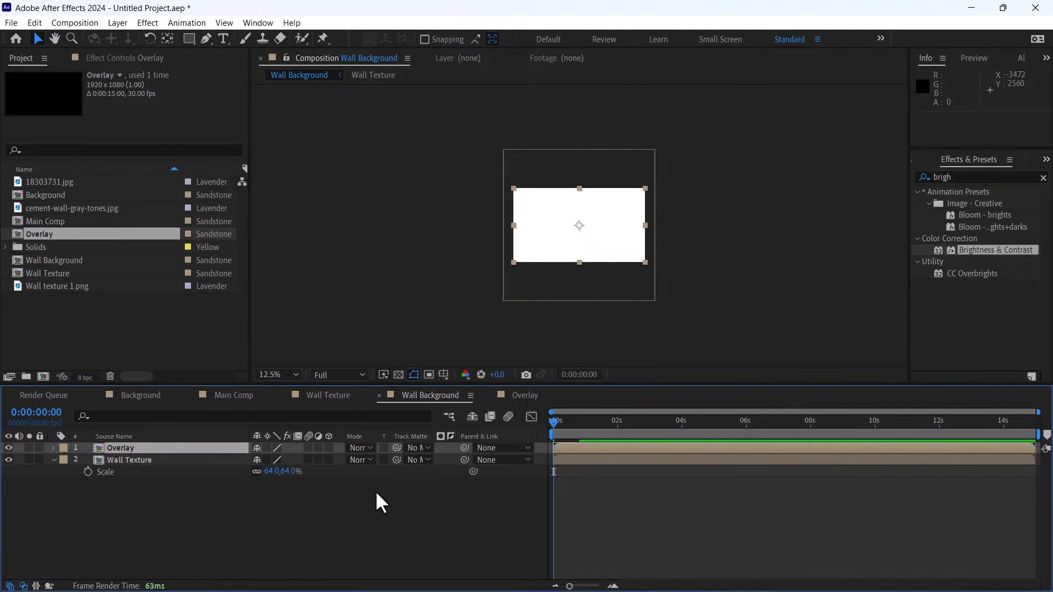
{"action": "left_click", "coordinate": [129, 459]}
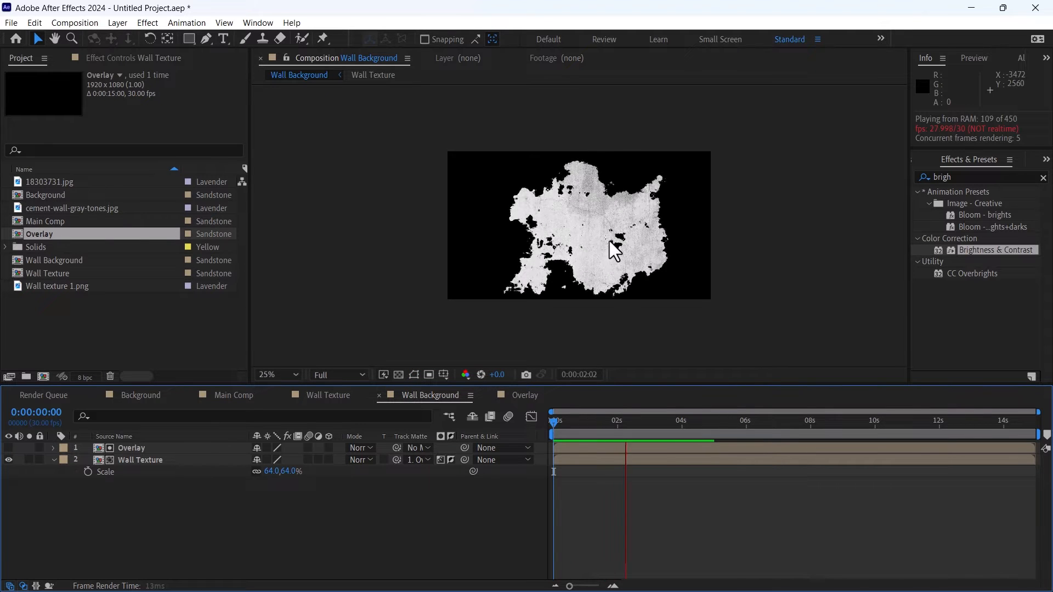
{"action": "left_click", "coordinate": [659, 421]}
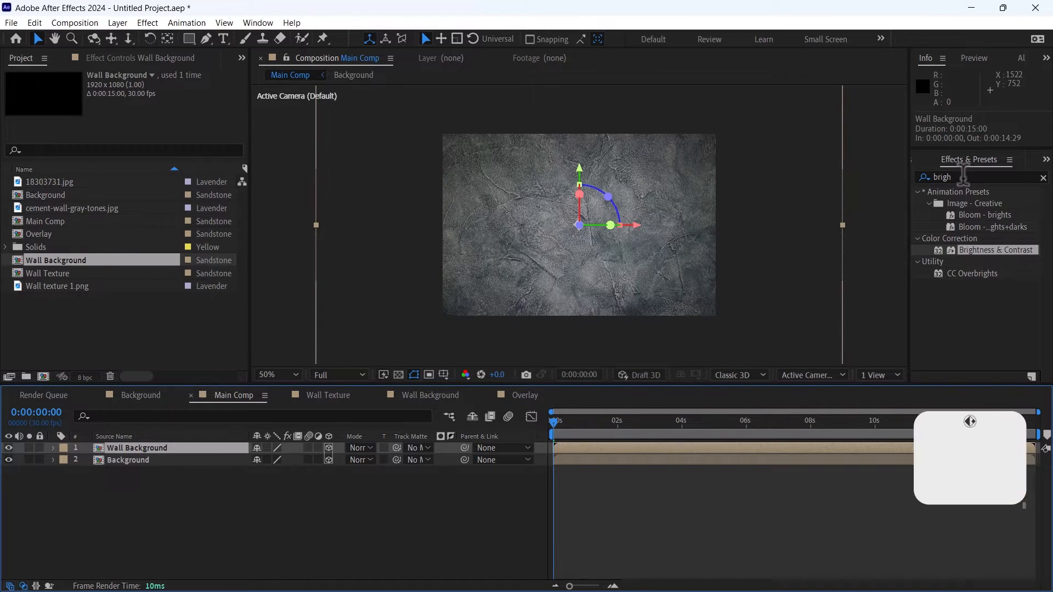
Step: Apply Drop Shadow to Wall Background in Main Comp with distance 35 and softness 29
{"action": "type", "text": "drop s"}
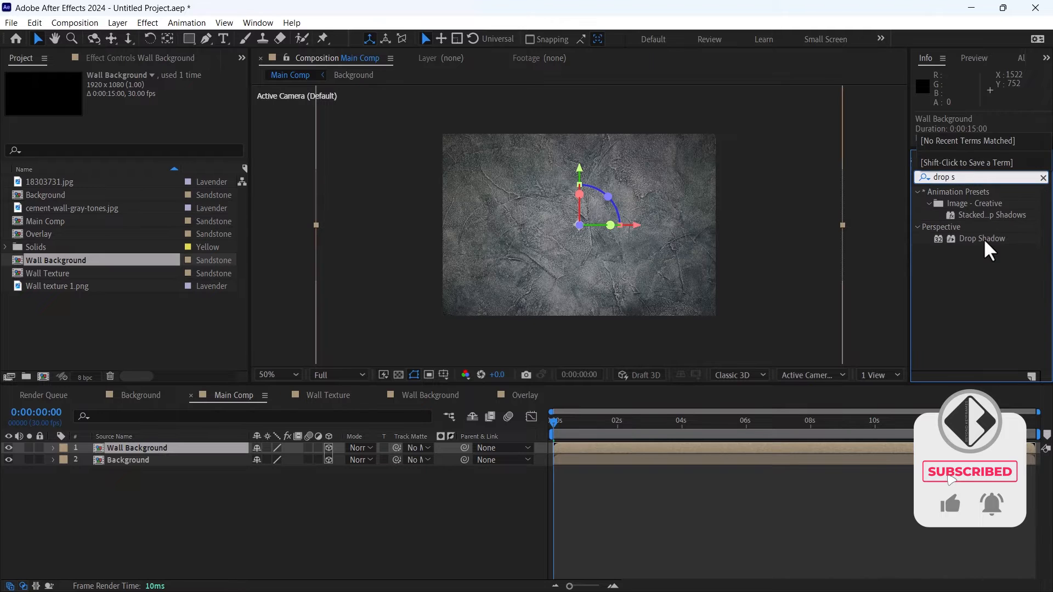
{"action": "double_click", "coordinate": [981, 239]}
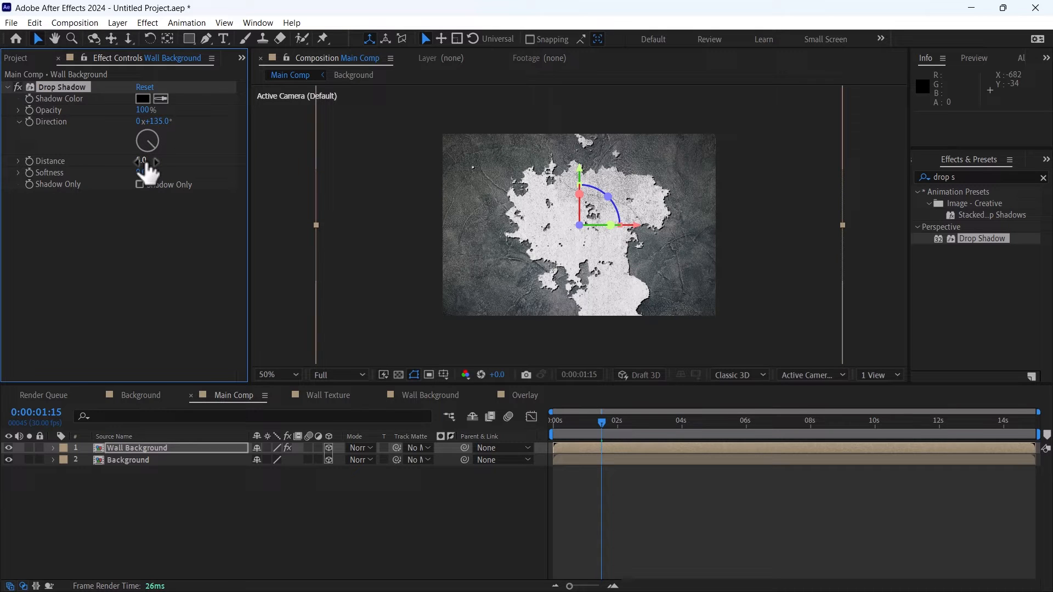
{"action": "left_click_drag", "start_coordinate": [142, 160], "coordinate": [142, 159]}
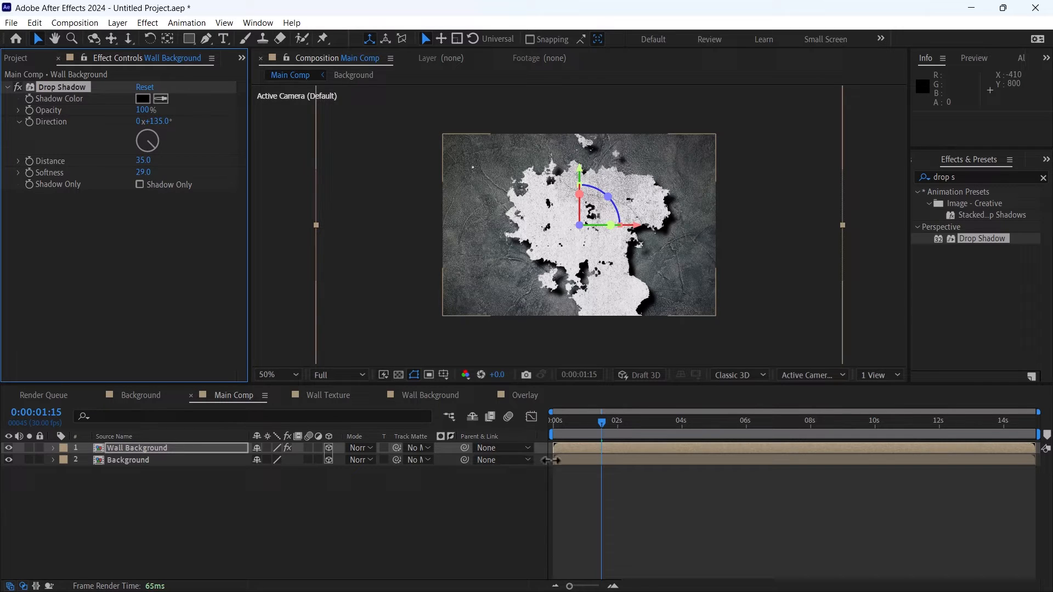
{"action": "left_click", "coordinate": [137, 447]}
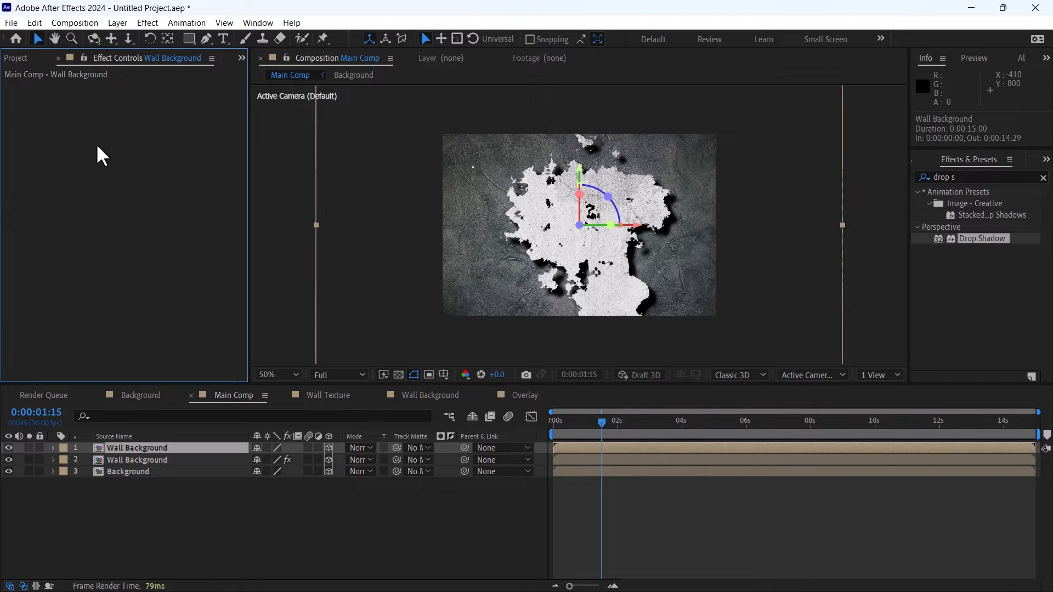
Step: Apply CC Pixel Polly to the duplicated wall with speed randomness 100%
{"action": "left_click", "coordinate": [956, 177]}
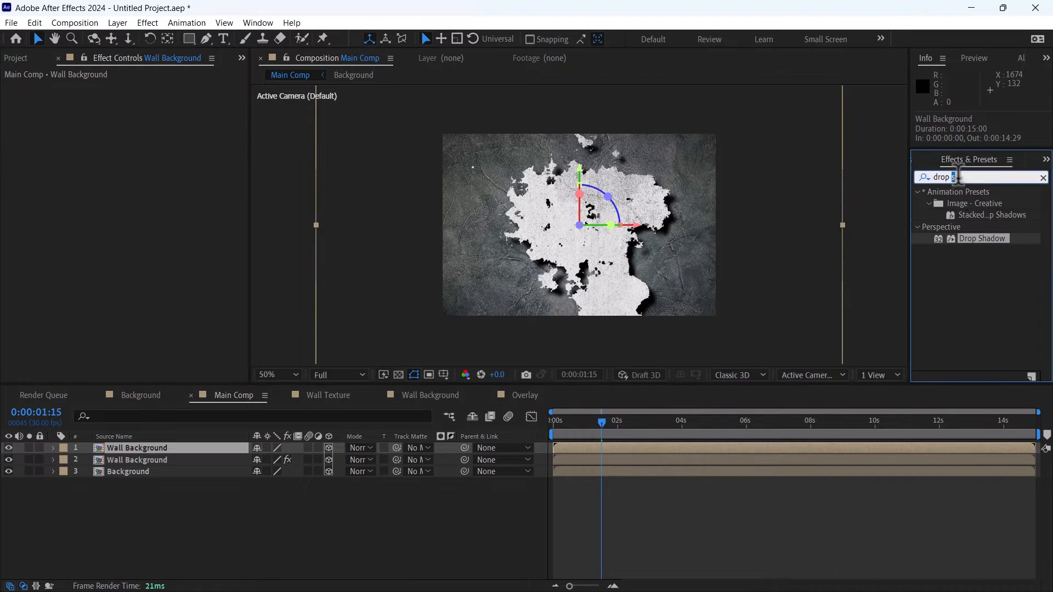
{"action": "type", "text": "cc pix"}
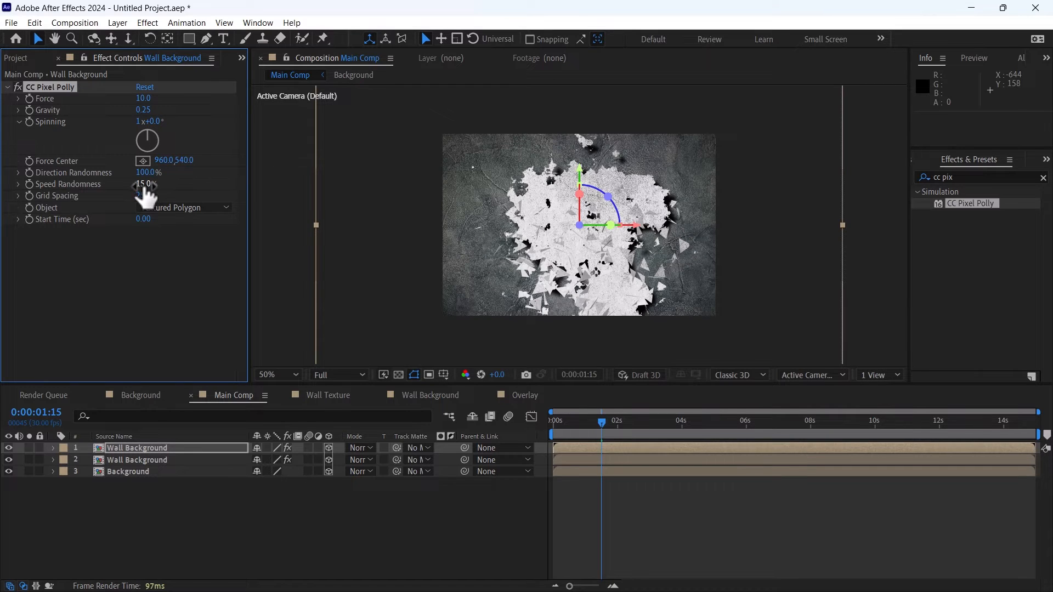
{"action": "left_click_drag", "start_coordinate": [145, 196], "coordinate": [154, 195]}
{"action": "type", "text": "fast"}
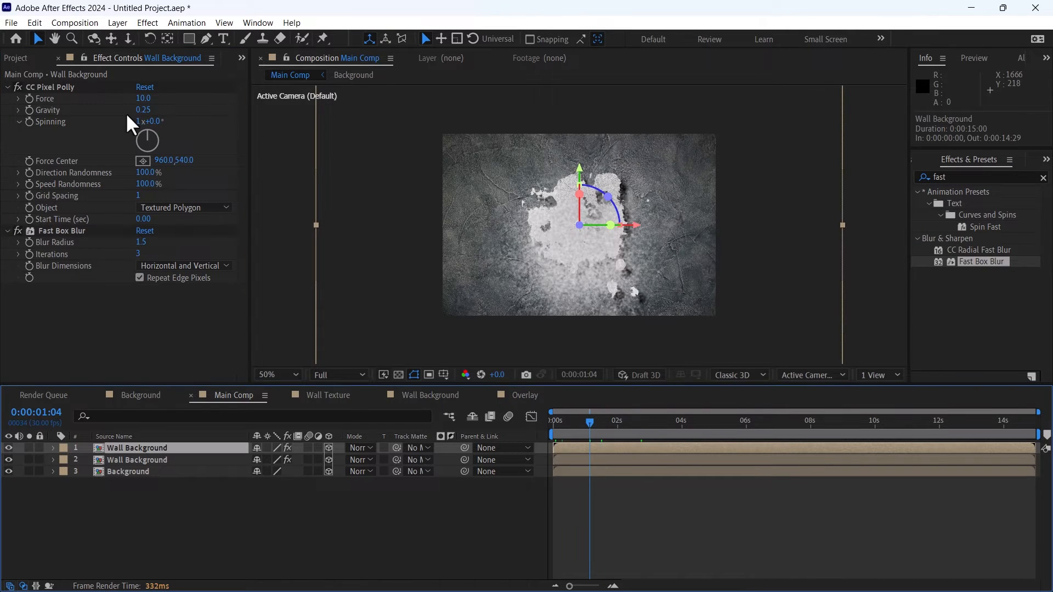
Step: Add Fast Box Blur with radius 1.5 to the shattering wall copy
{"action": "left_click", "coordinate": [195, 38]}
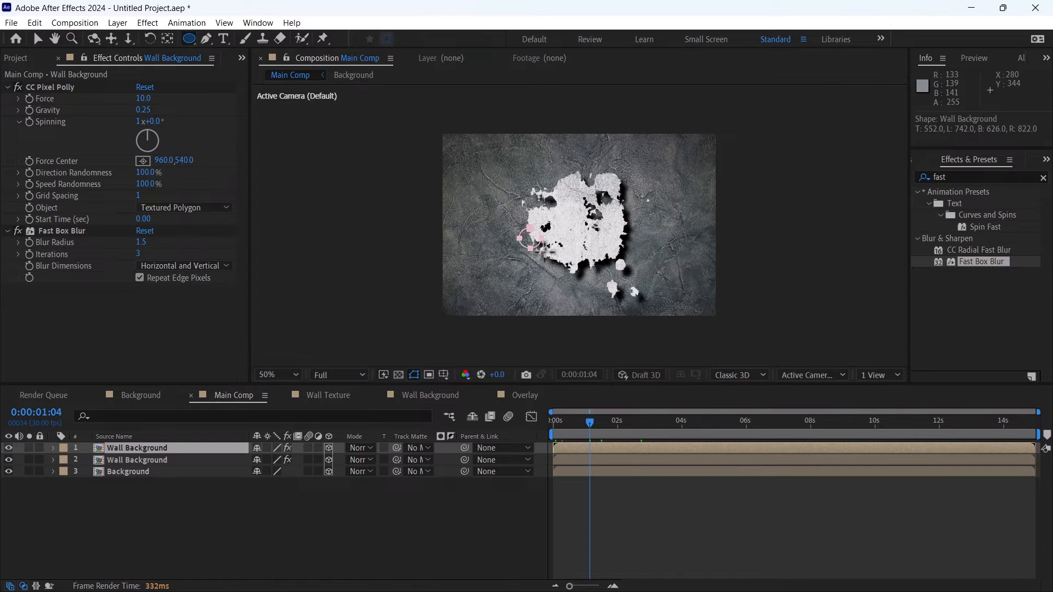
{"action": "left_click", "coordinate": [53, 447]}
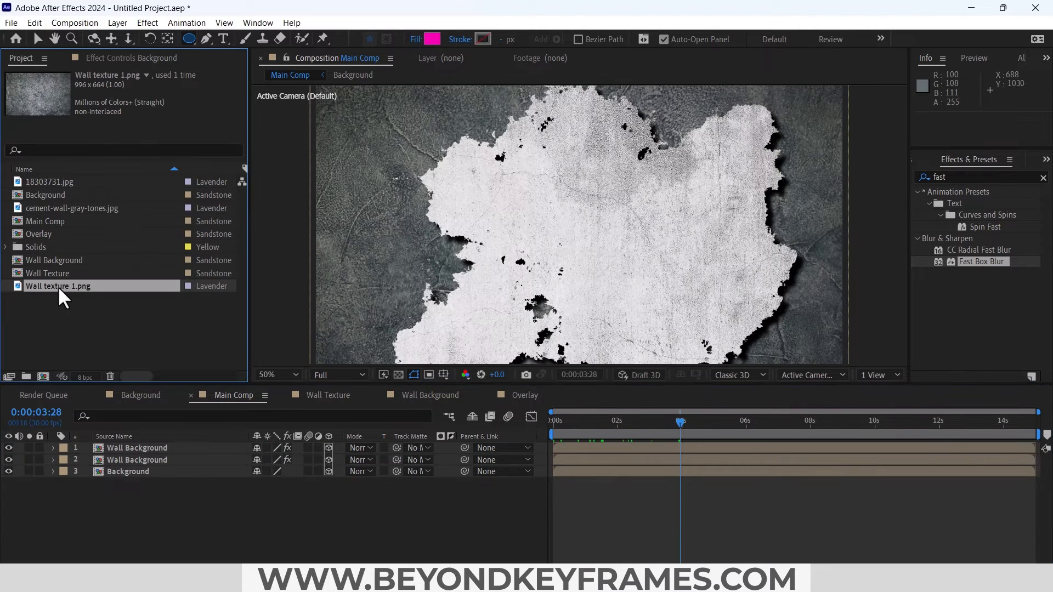
Step: Make a comp from 18303731.jpg and Color Key out its white background
{"action": "left_click", "coordinate": [50, 182]}
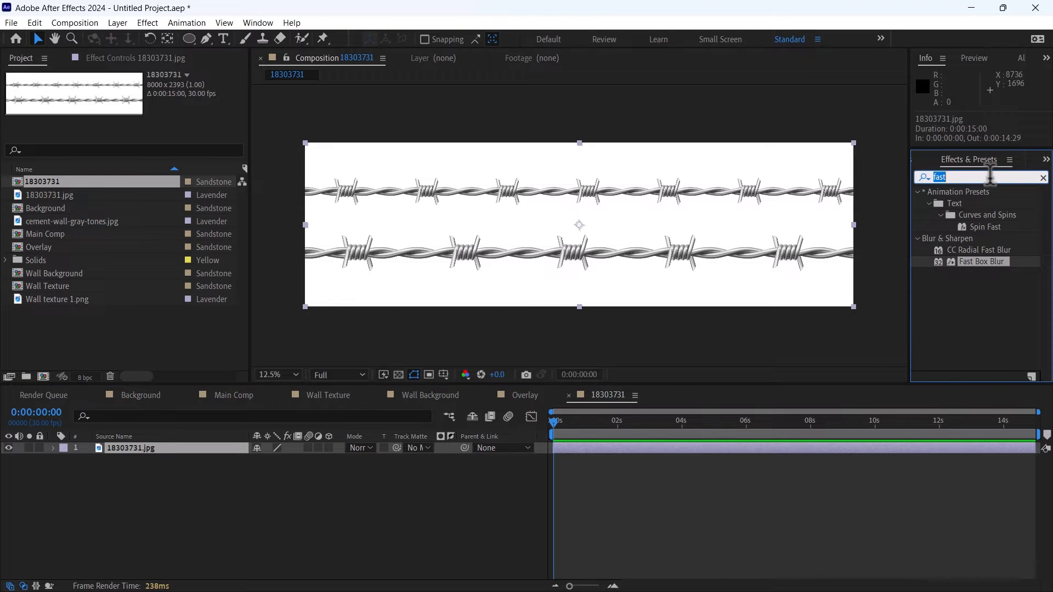
{"action": "type", "text": "color k"}
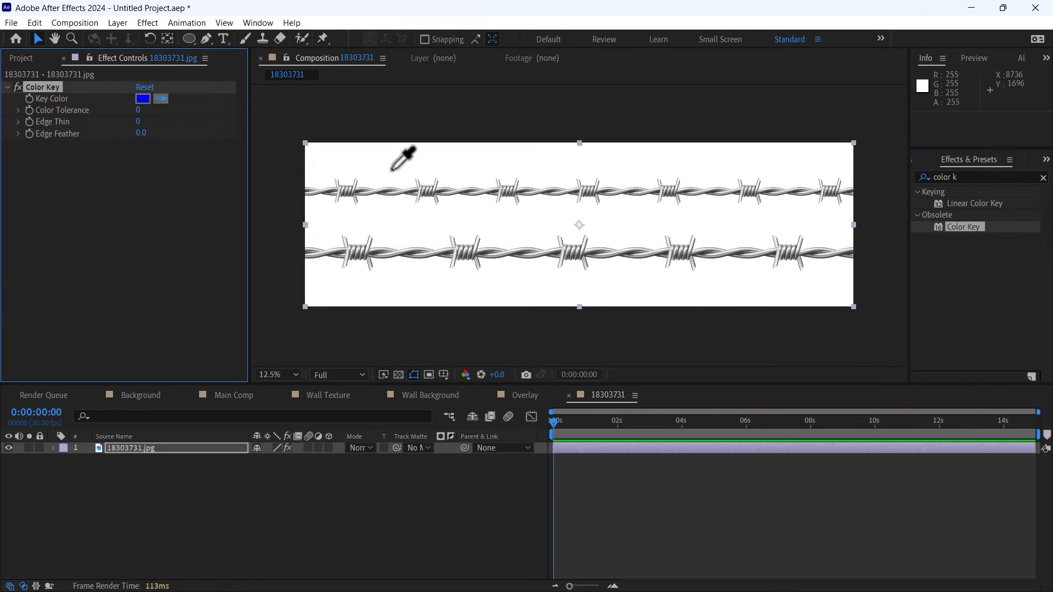
{"action": "left_click", "coordinate": [410, 161]}
{"action": "type", "text": "fast"}
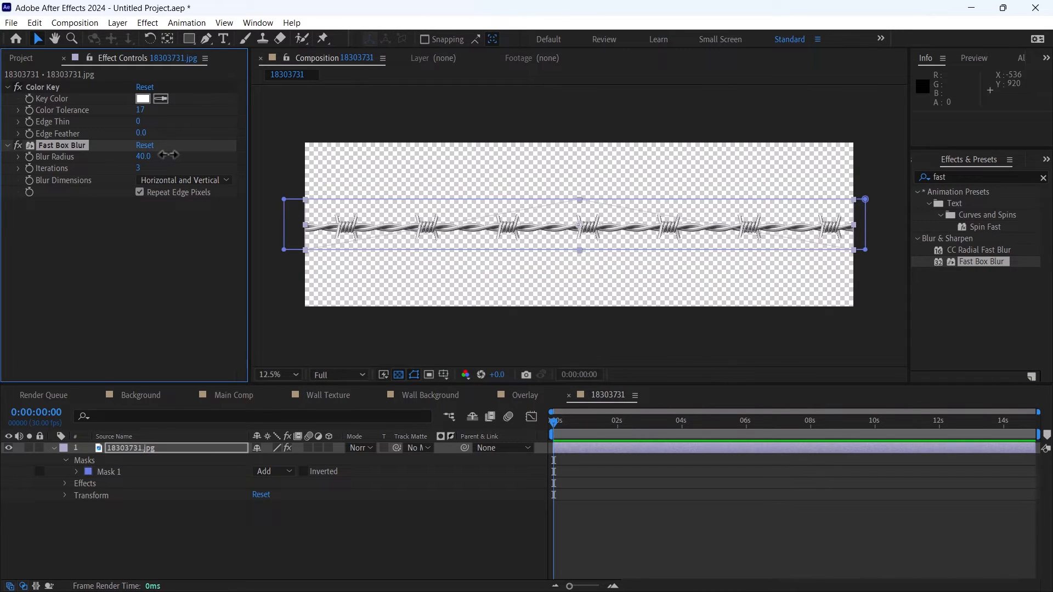
Step: Keyframe Fast Box Blur on the masked wire and add a Drop Shadow pushed farther out
{"action": "double_click", "coordinate": [143, 156]}
{"action": "type", "text": "25"}
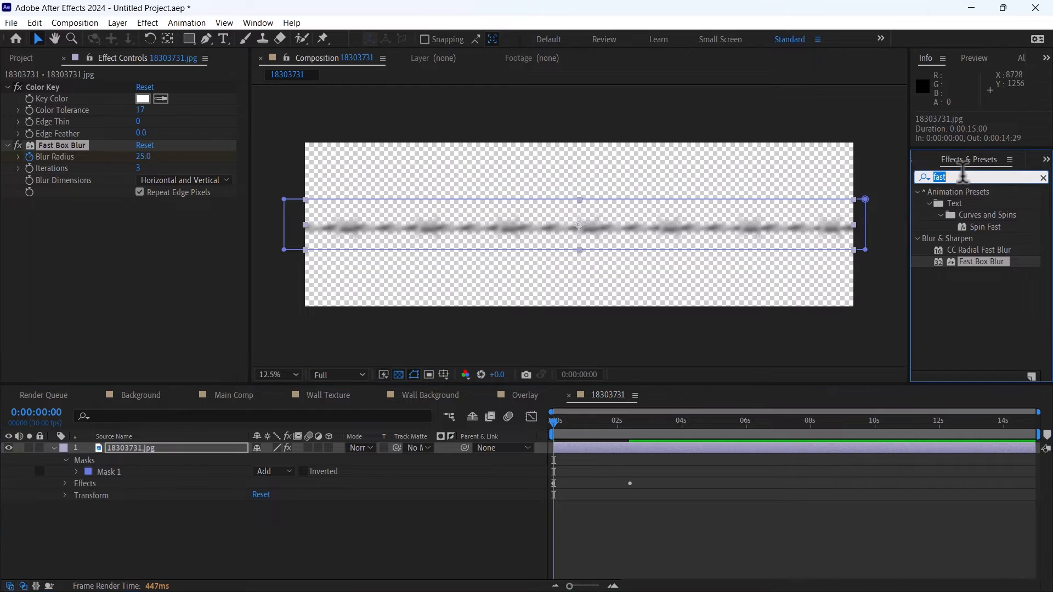
{"action": "type", "text": "drop s"}
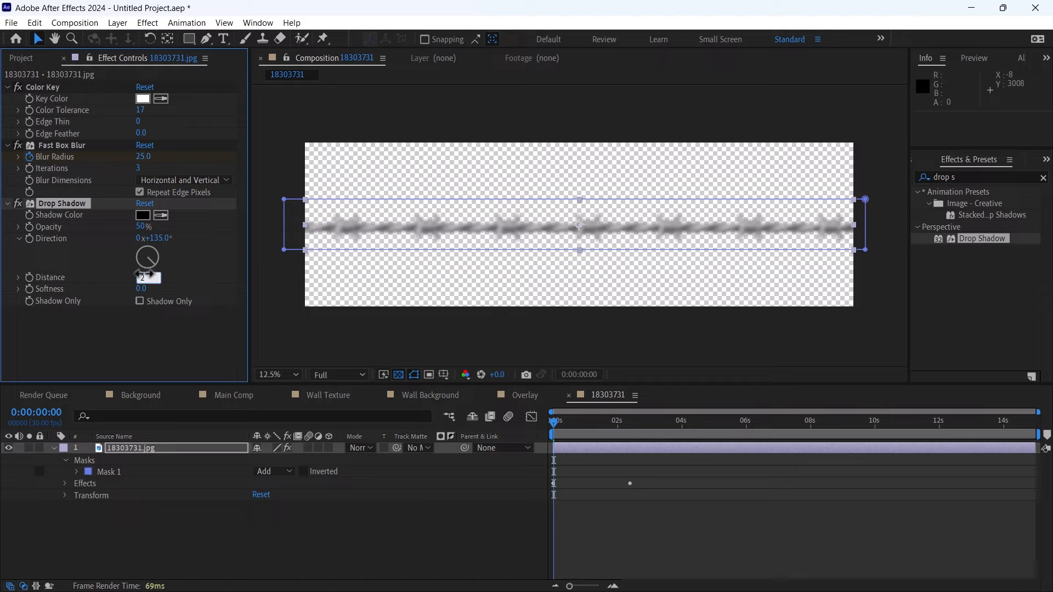
{"action": "left_click_drag", "start_coordinate": [142, 276], "coordinate": [143, 289]}
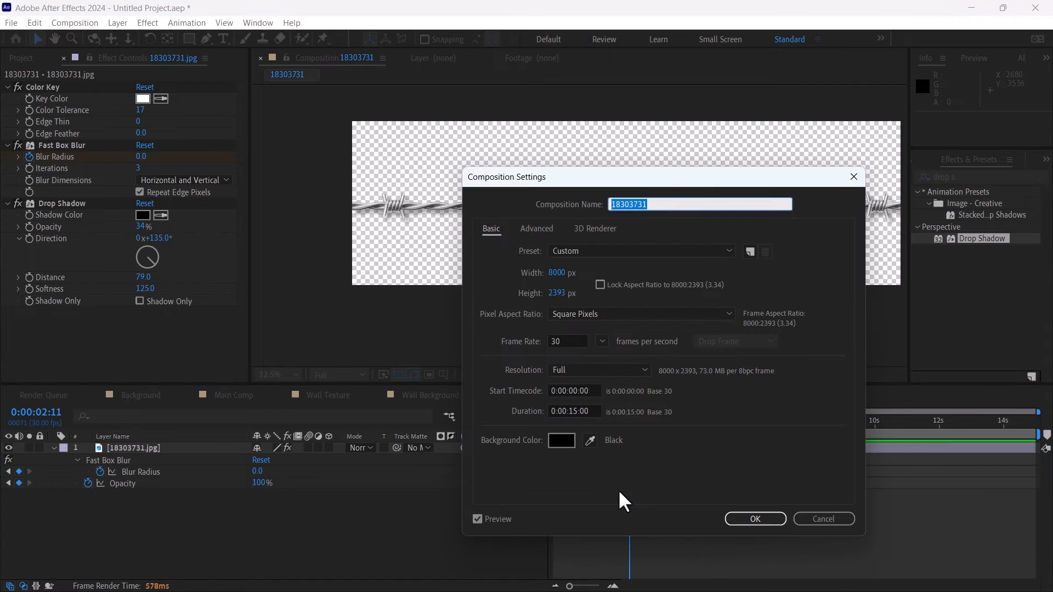
Step: Rename the wire composition to Wire Fence
{"action": "type", "text": "Wire Fence"}
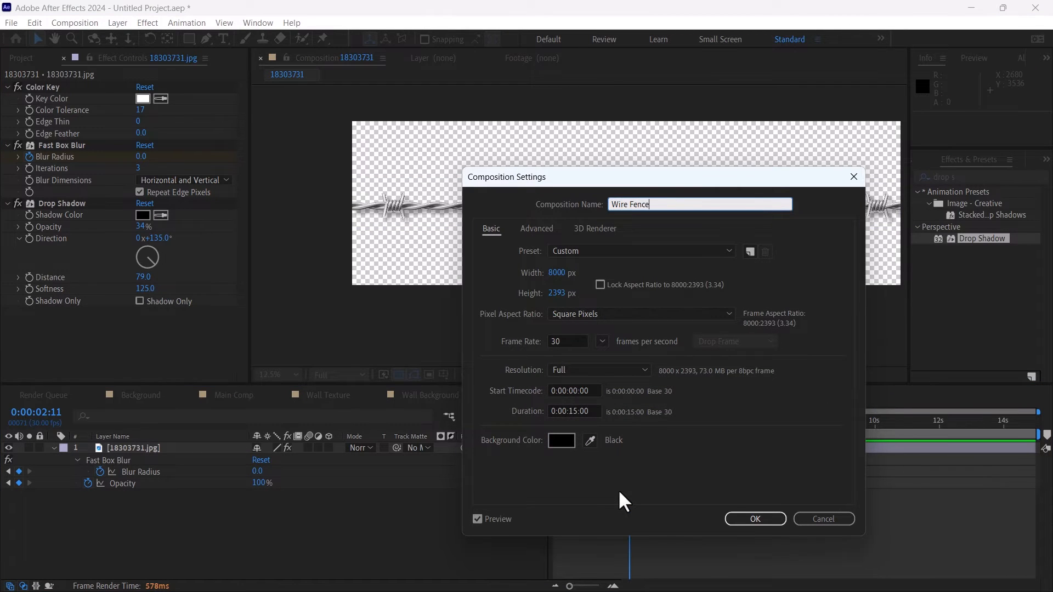
{"action": "left_click", "coordinate": [754, 518]}
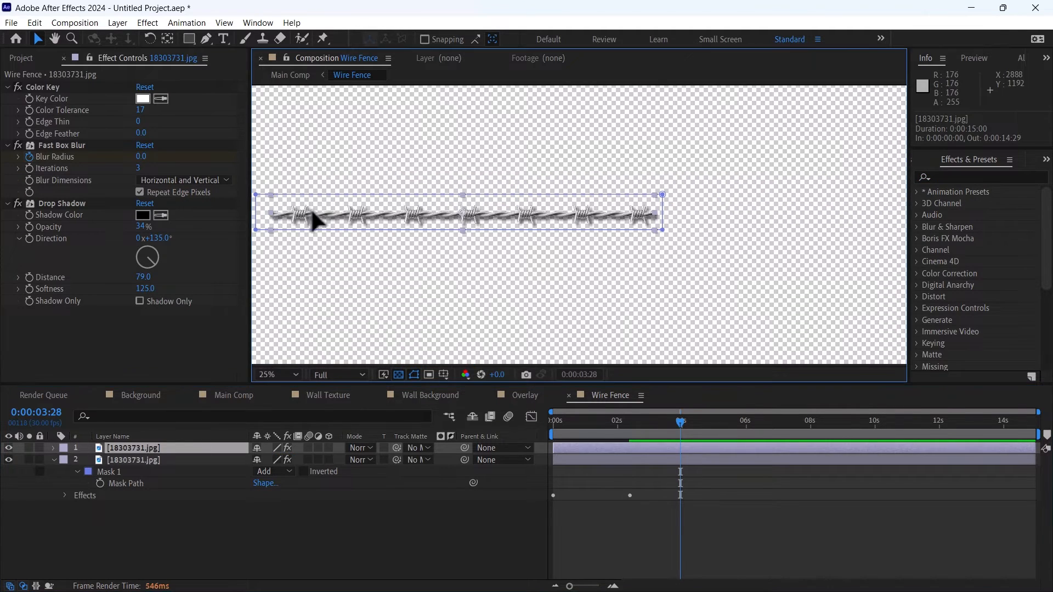
Step: Drag duplicated wire copies sideways so their ends join into one continuous fence
{"action": "left_click_drag", "start_coordinate": [316, 222], "coordinate": [699, 227]}
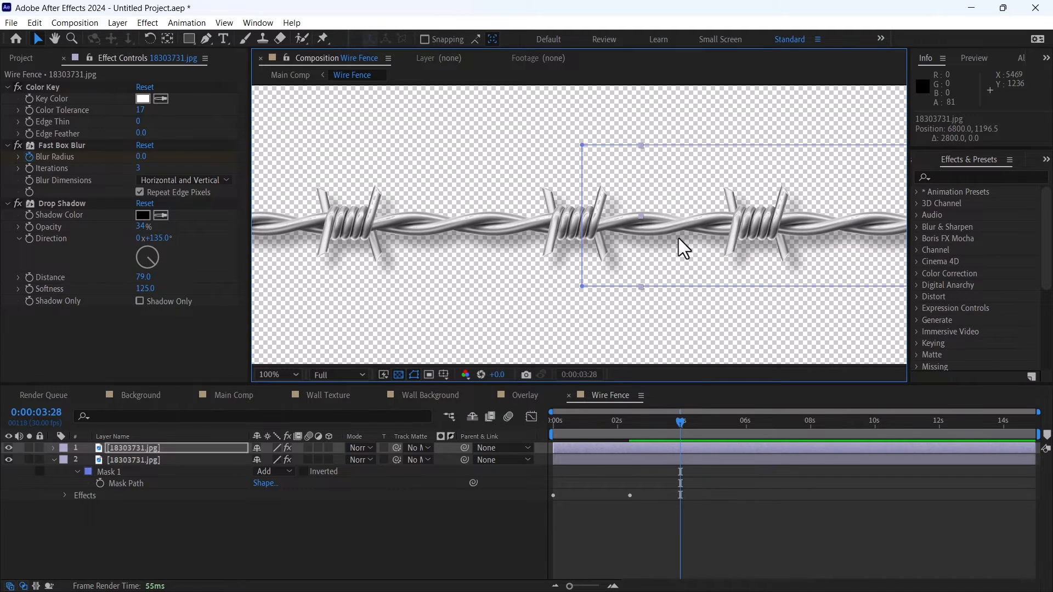
{"action": "left_click", "coordinate": [275, 375]}
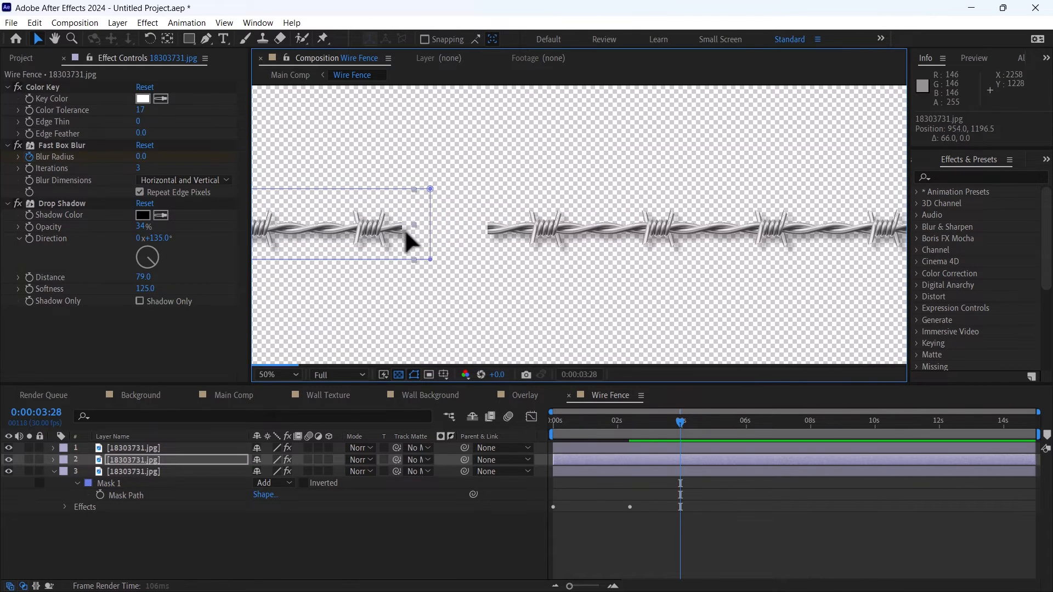
{"action": "left_click_drag", "start_coordinate": [409, 225], "coordinate": [484, 225]}
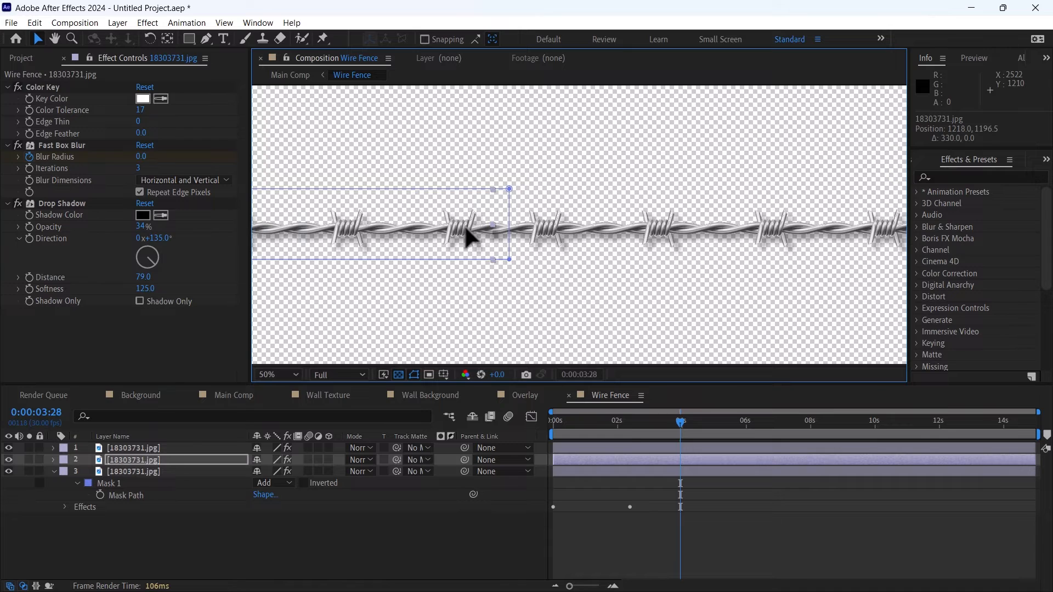
{"action": "left_click", "coordinate": [277, 374]}
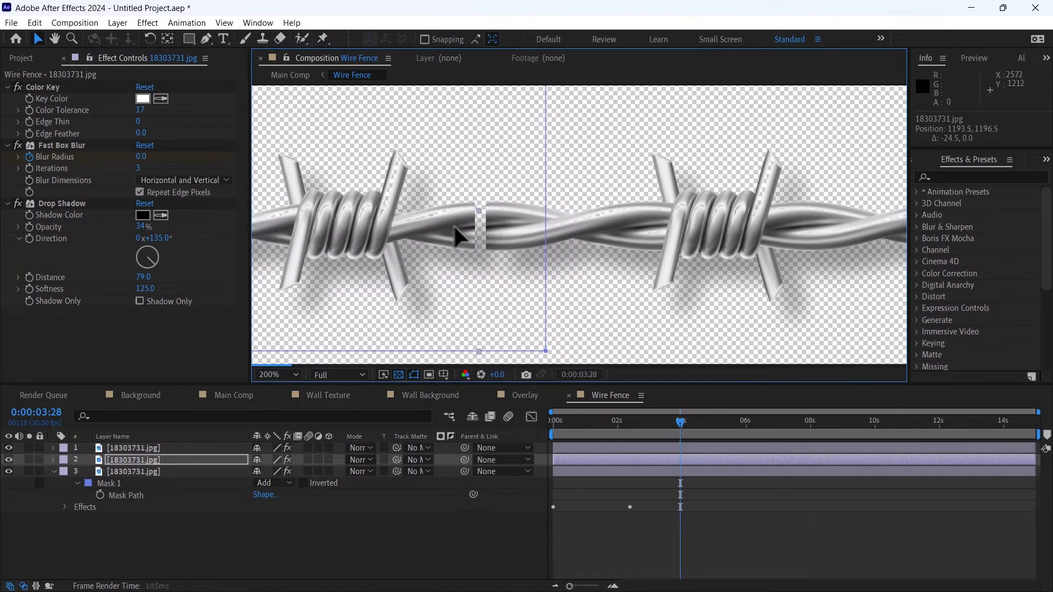
{"action": "left_click_drag", "start_coordinate": [459, 235], "coordinate": [467, 222]}
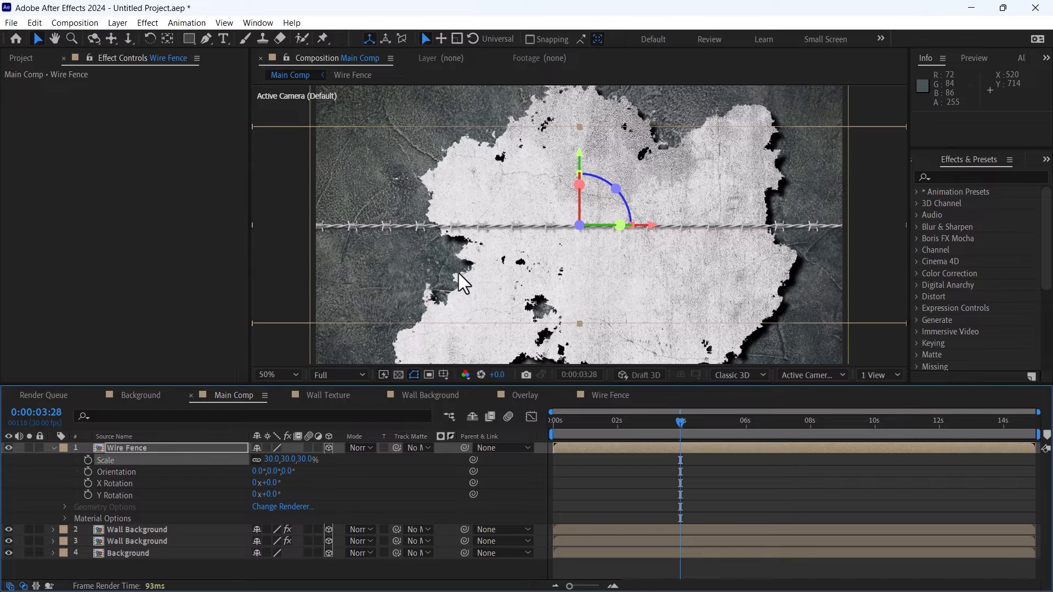
{"action": "mouse_move", "coordinate": [465, 222]}
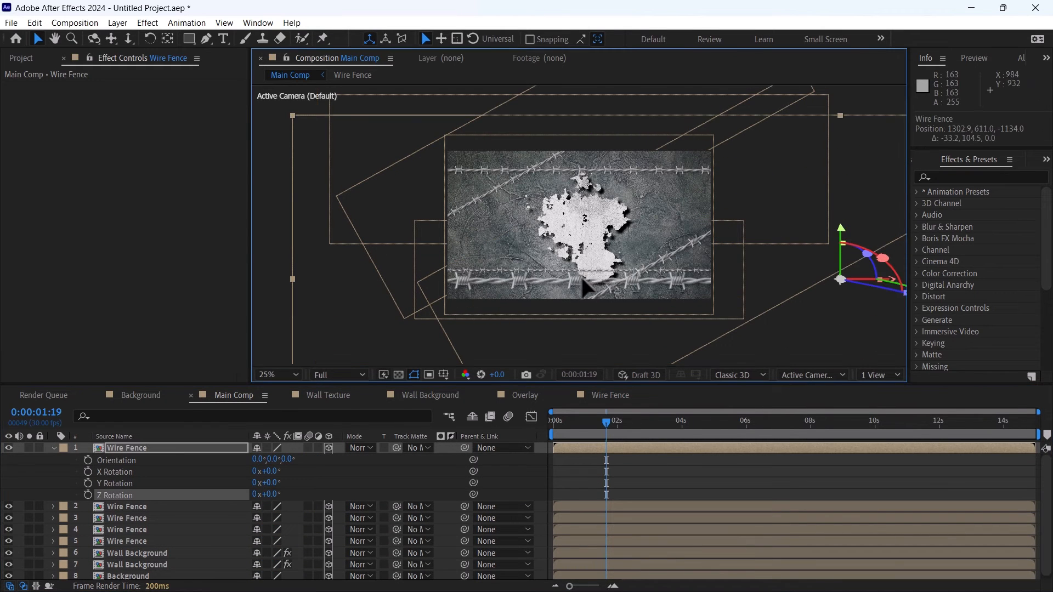
Step: Apply Fast Box Blur at radius 7 to the Wire Fence layers
{"action": "type", "text": "fast"}
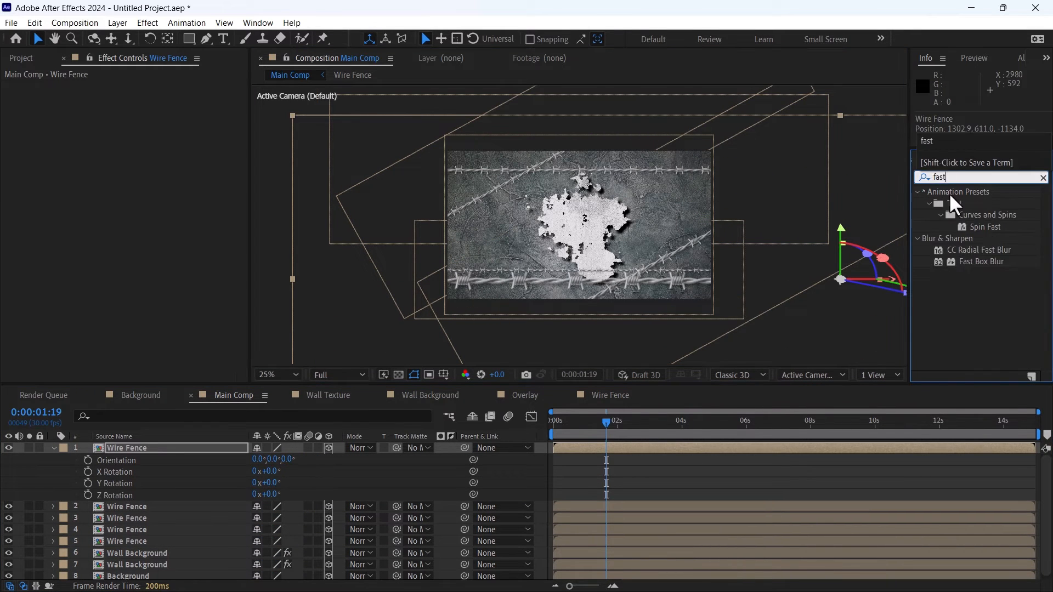
{"action": "double_click", "coordinate": [980, 260]}
{"action": "type", "text": "cur"}
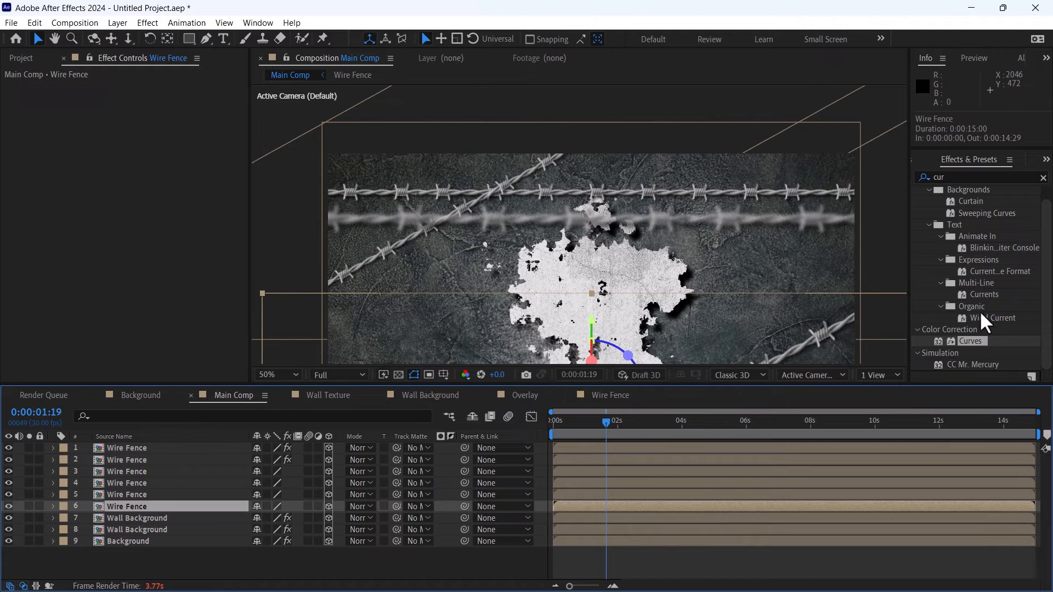
{"action": "type", "text": "fast"}
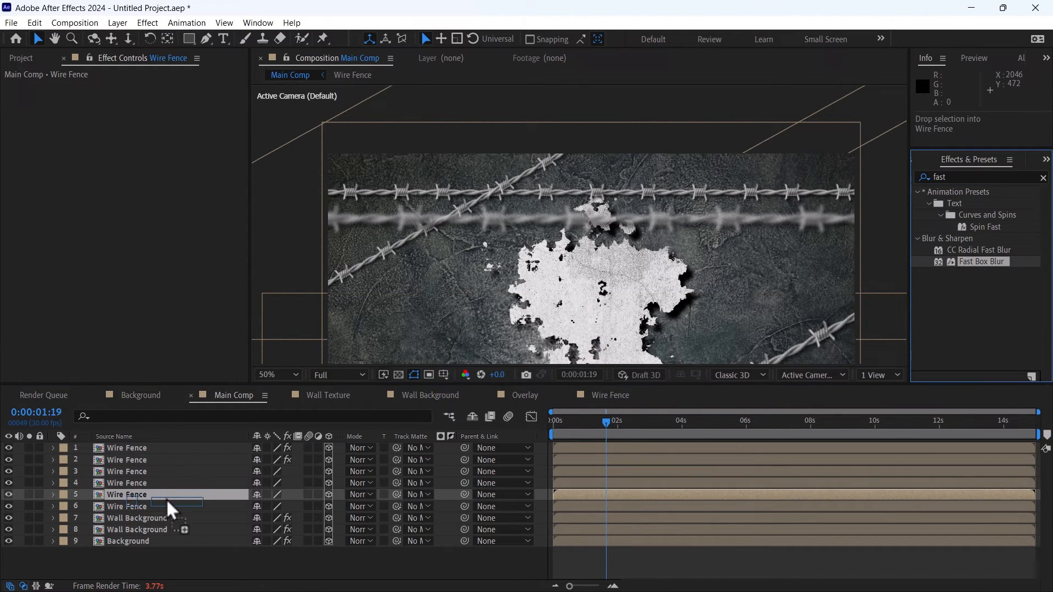
{"action": "left_click", "coordinate": [127, 506]}
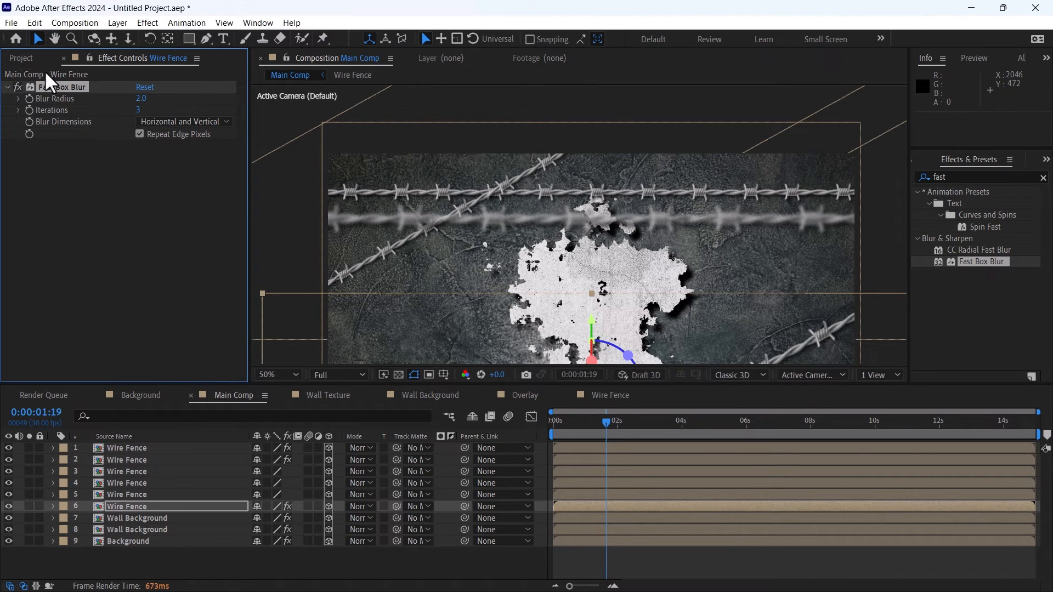
Step: Blur the remaining wire fence copies the same way, then clear the layer selection
{"action": "left_click", "coordinate": [127, 495]}
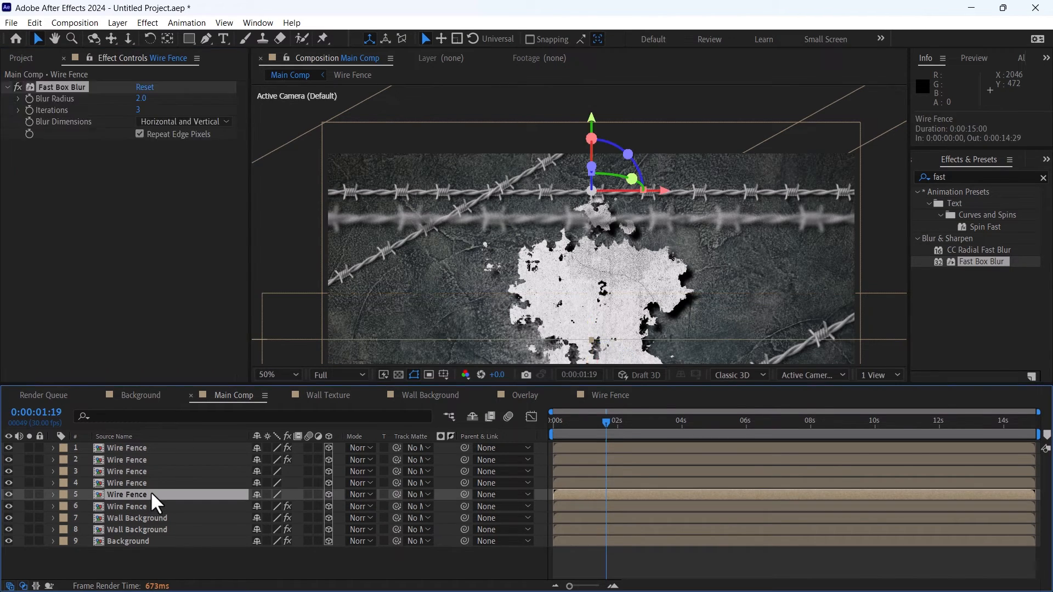
{"action": "left_click", "coordinate": [127, 482]}
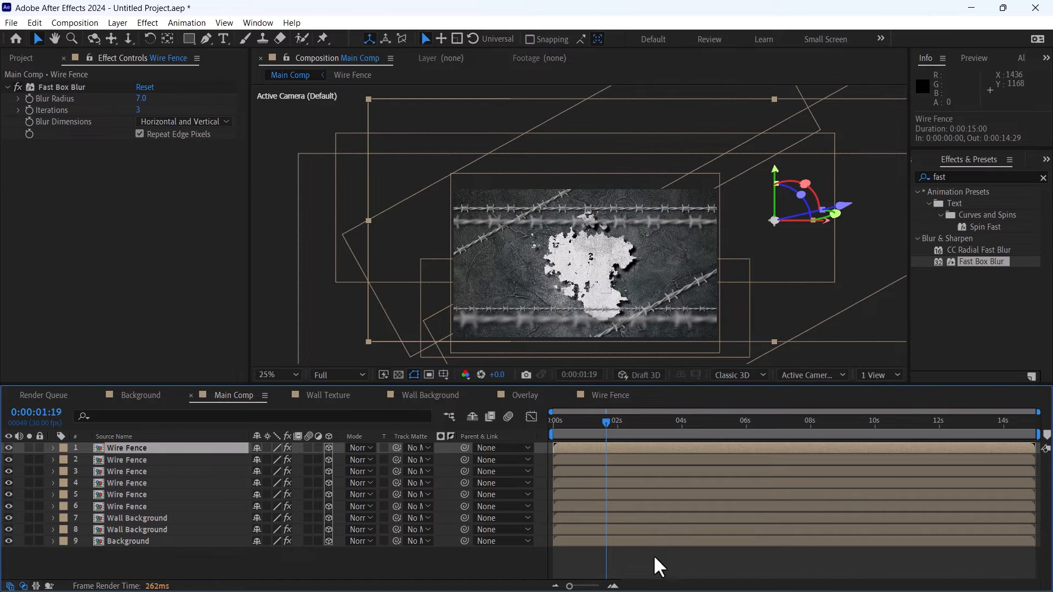
{"action": "left_click", "coordinate": [75, 22]}
{"action": "type", "text": "TEx"}
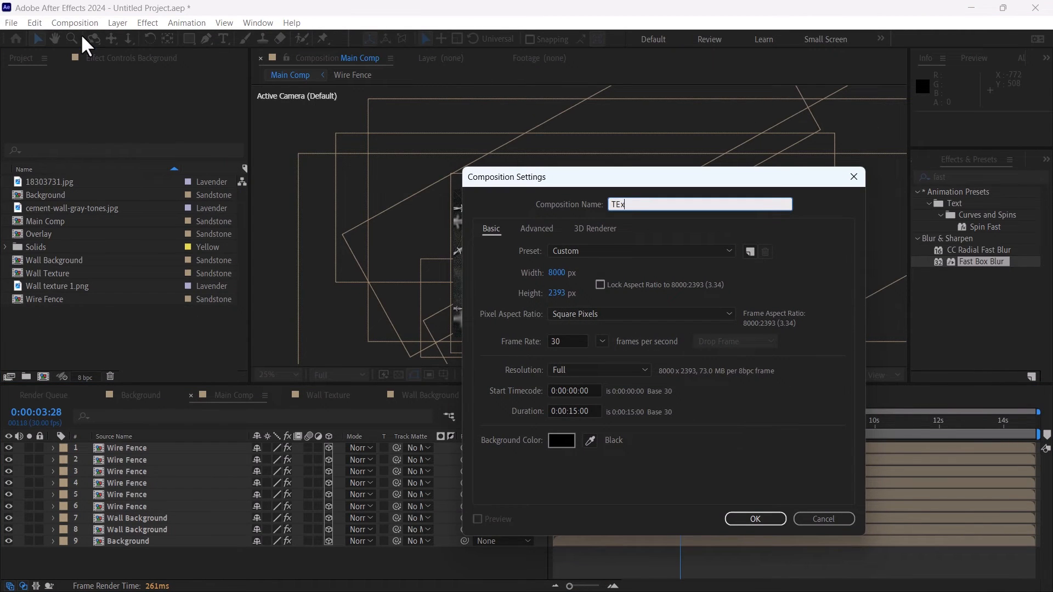
Step: Create 'Text comp' with WAR TITLE in Nexa Rust Sans Black, filled dark brown
{"action": "type", "text": "ext C"}
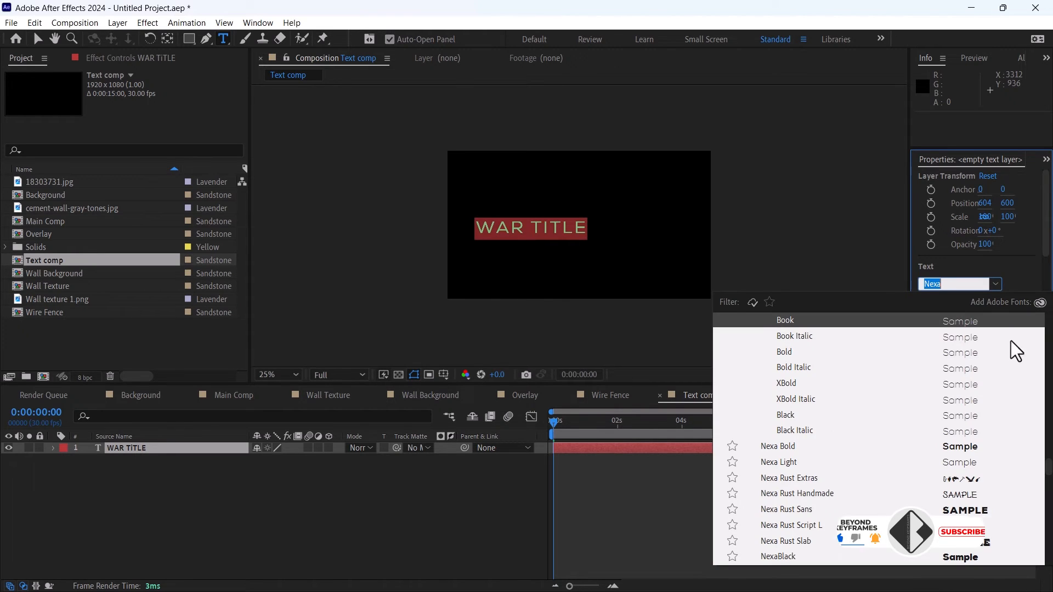
{"action": "left_click", "coordinate": [786, 509]}
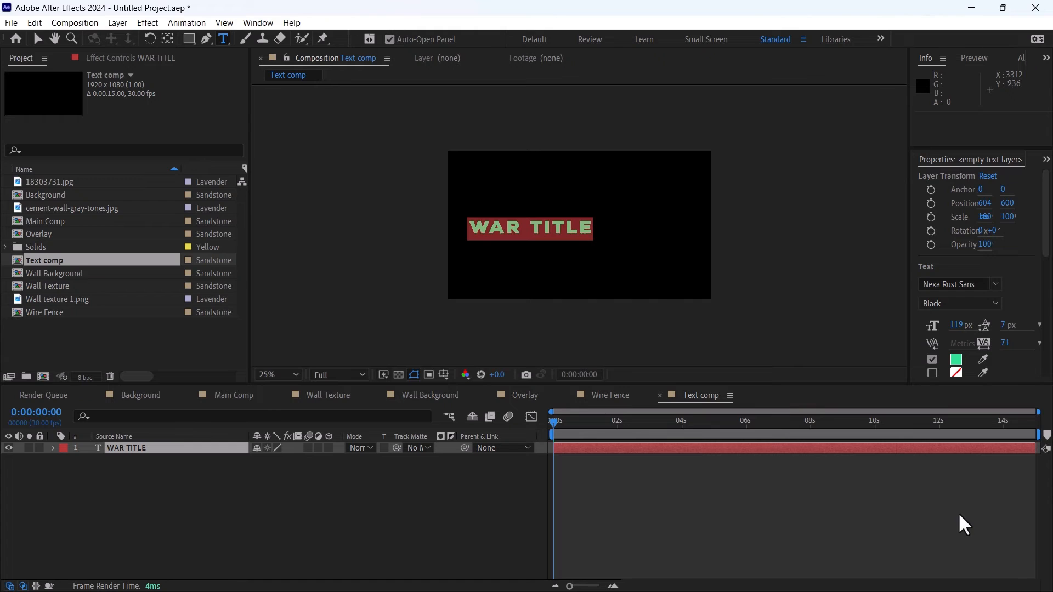
{"action": "left_click", "coordinate": [125, 447]}
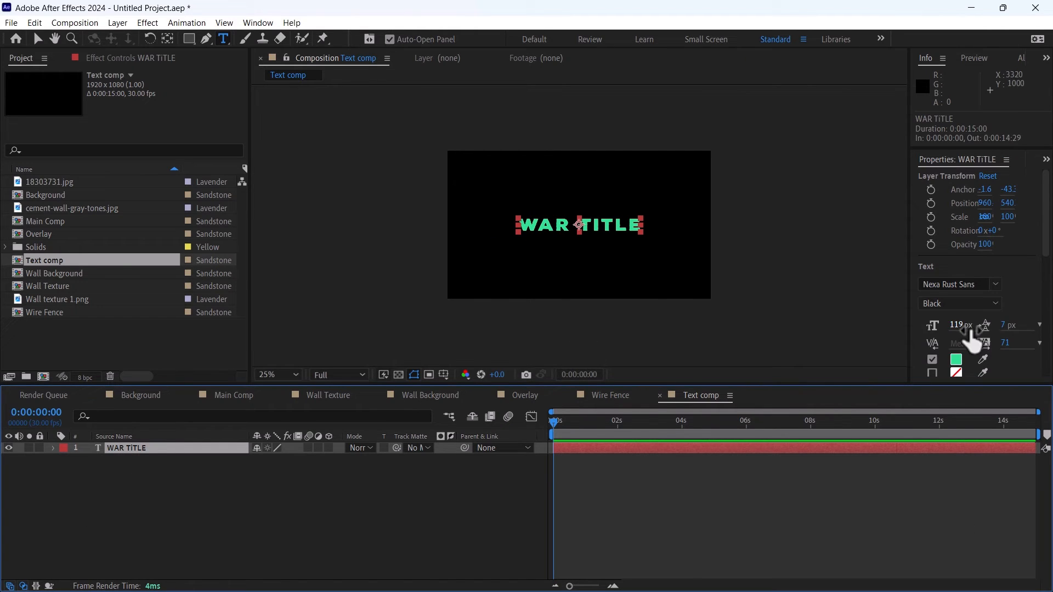
{"action": "left_click", "coordinate": [955, 359]}
{"action": "type", "text": "453718"}
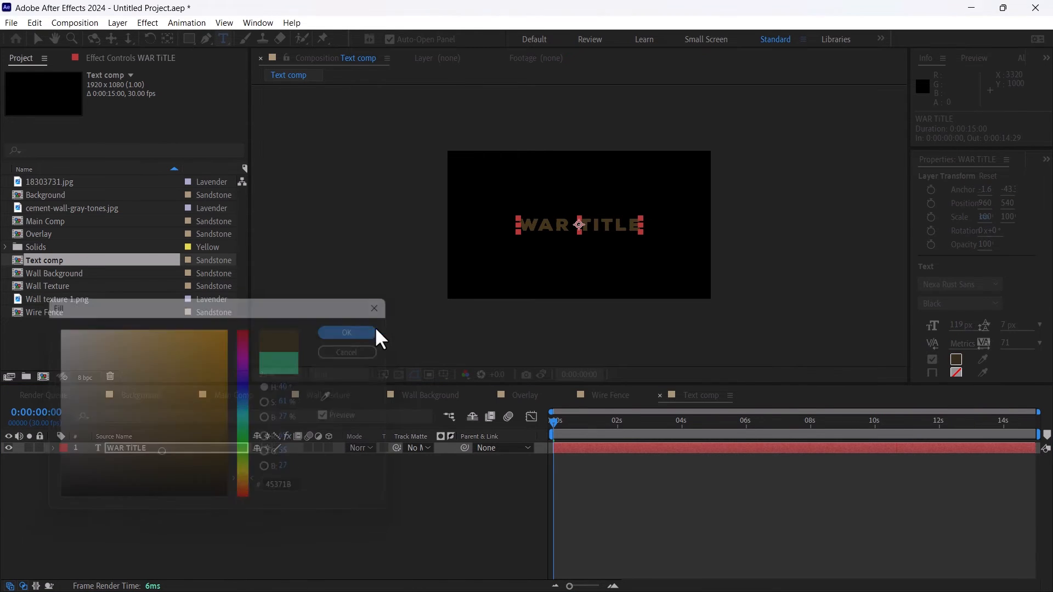
{"action": "left_click", "coordinate": [347, 333]}
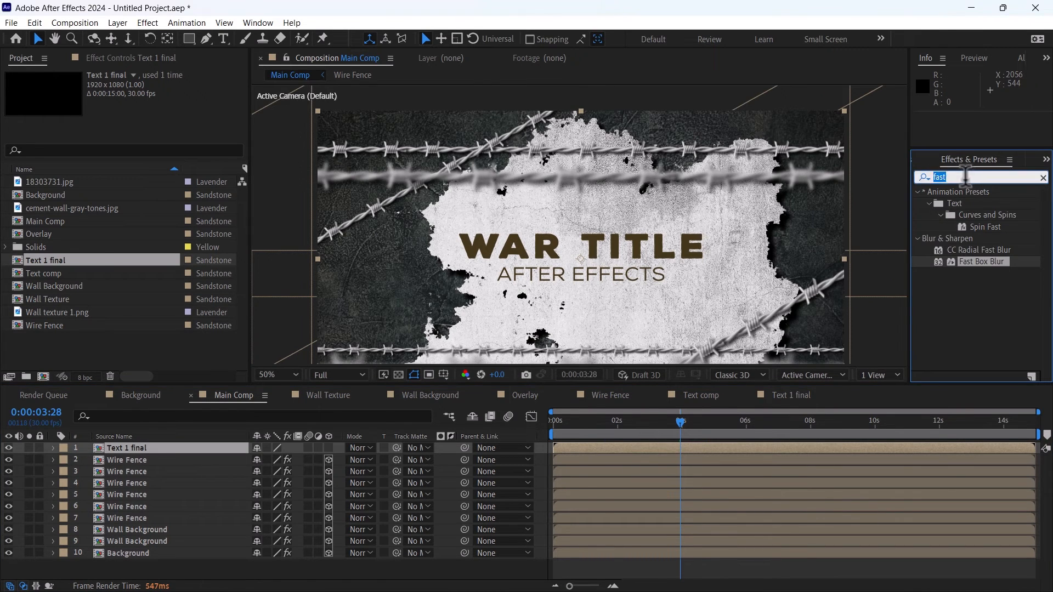
Step: Give Text 1 final a Drop Shadow with distance 12, softness 43 and 77% opacity
{"action": "type", "text": "drop s"}
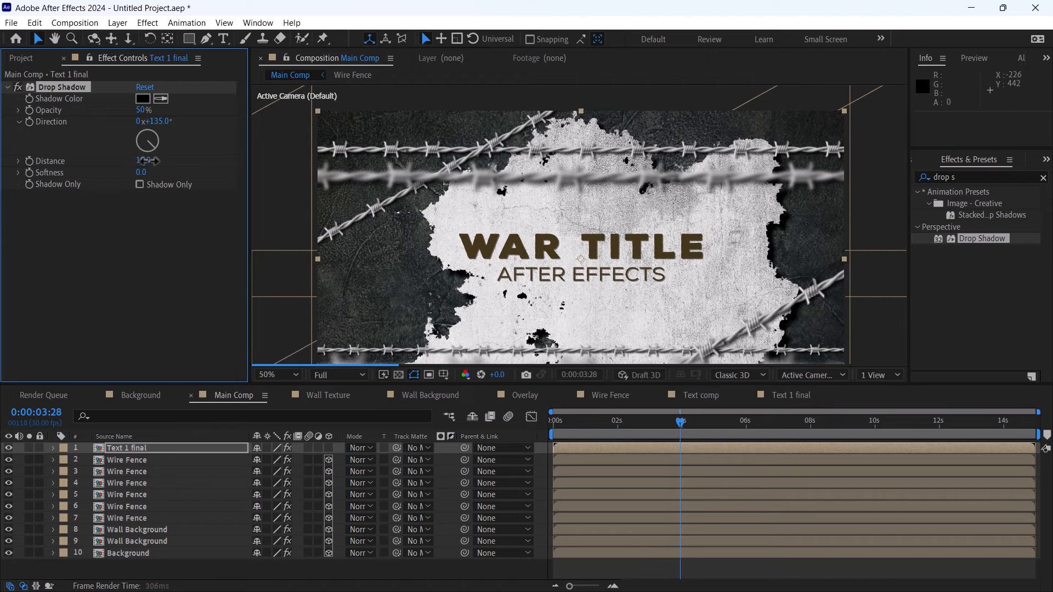
{"action": "left_click_drag", "start_coordinate": [148, 160], "coordinate": [130, 160]}
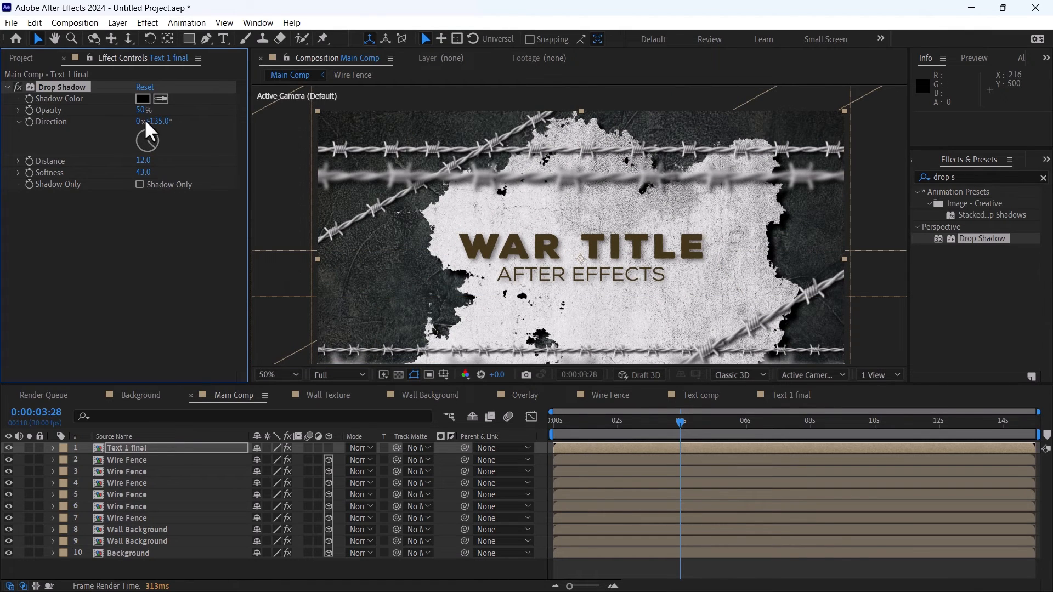
{"action": "left_click_drag", "start_coordinate": [143, 110], "coordinate": [142, 101]}
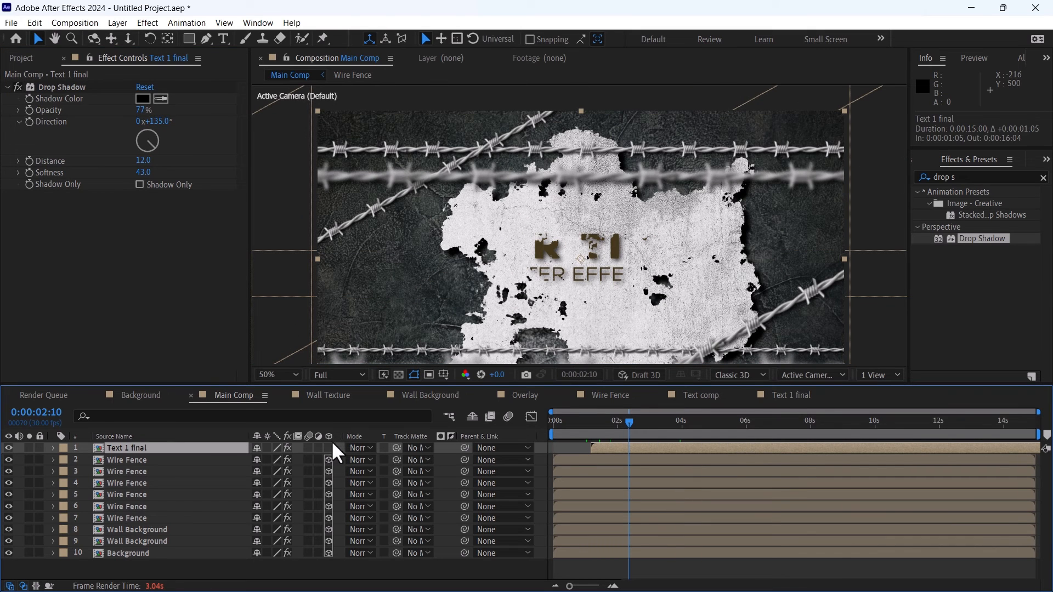
{"action": "left_click", "coordinate": [117, 22]}
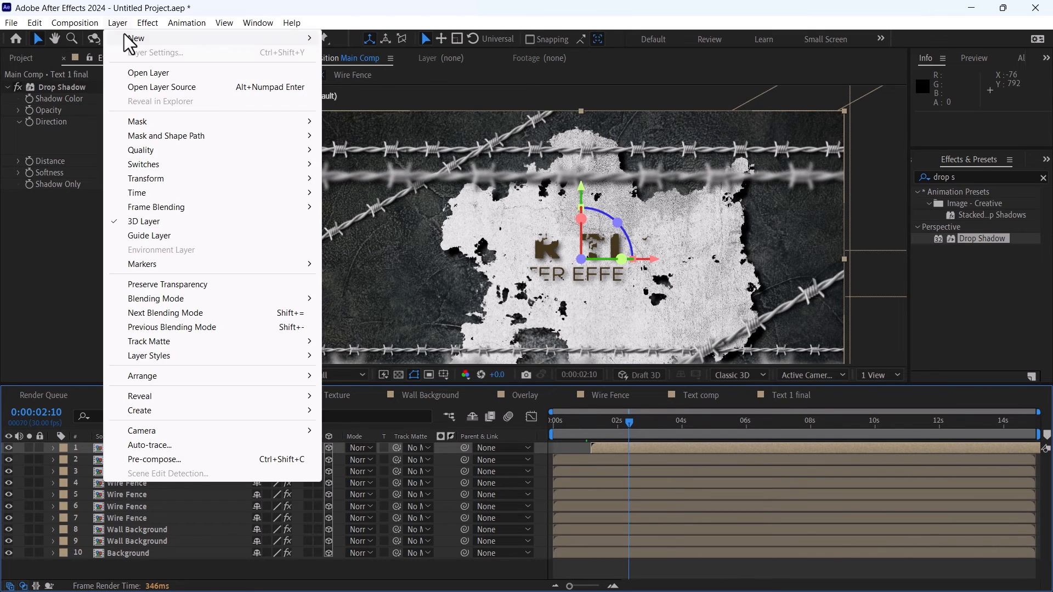
Step: Parent Camera 1 to Null 1 and keyframe its Position Z from 0 to 161 over six seconds
{"action": "left_click", "coordinate": [141, 430]}
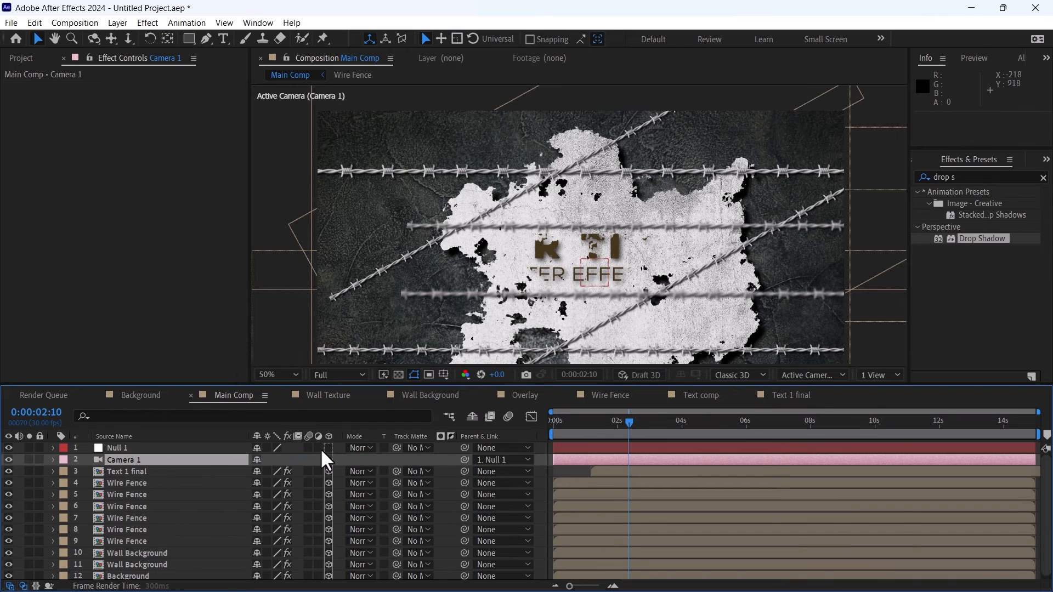
{"action": "left_click", "coordinate": [550, 421]}
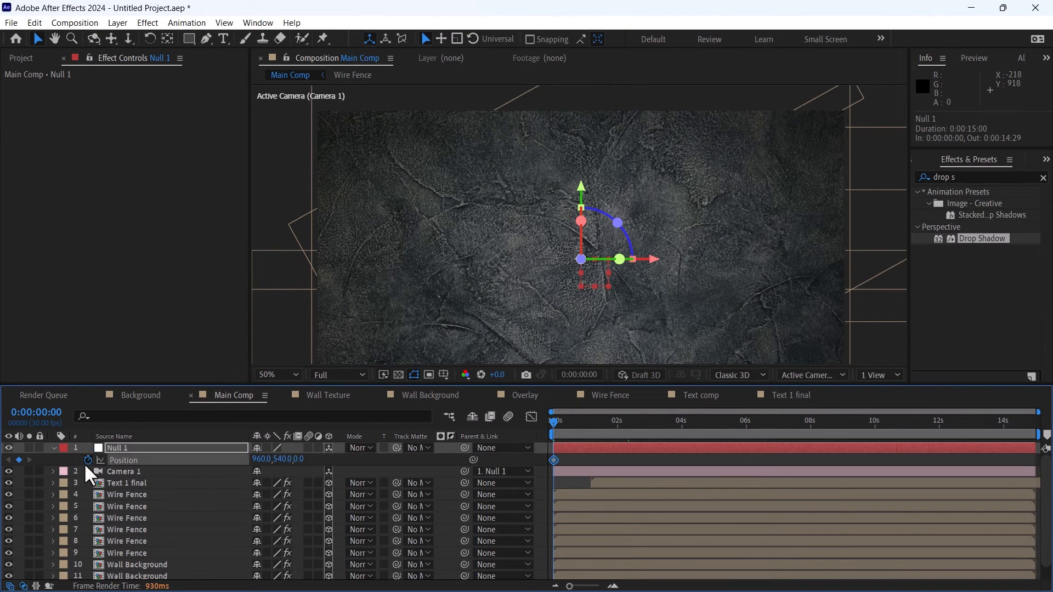
{"action": "left_click", "coordinate": [746, 422]}
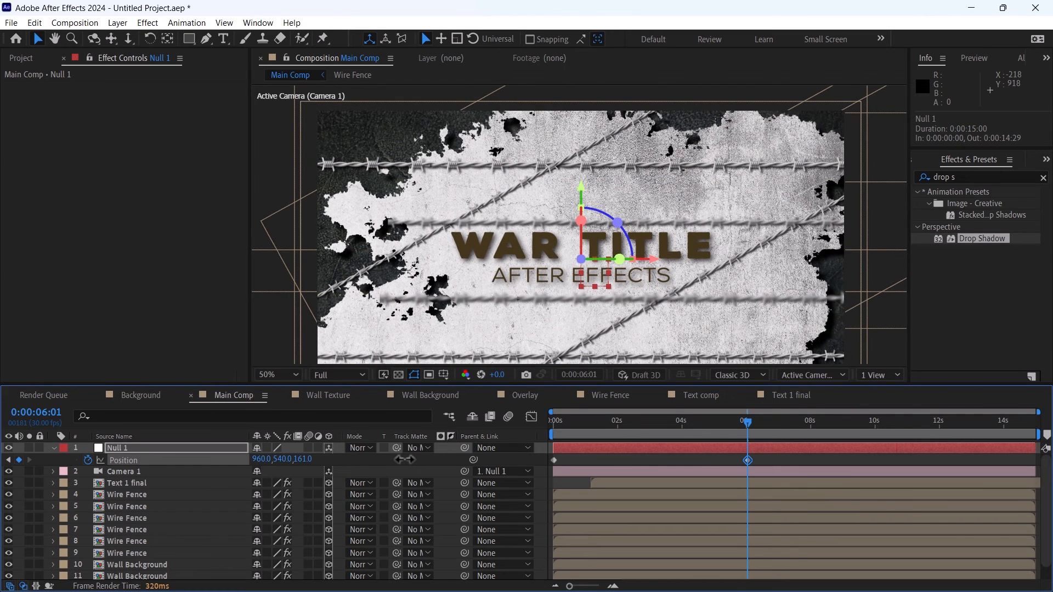
{"action": "left_click", "coordinate": [127, 506]}
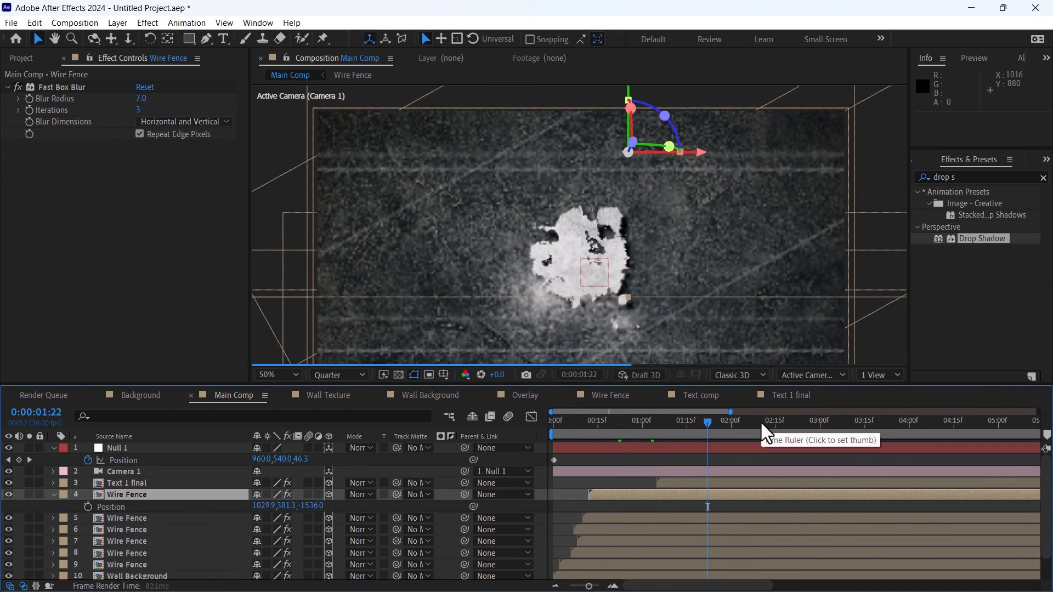
{"action": "left_click", "coordinate": [906, 420]}
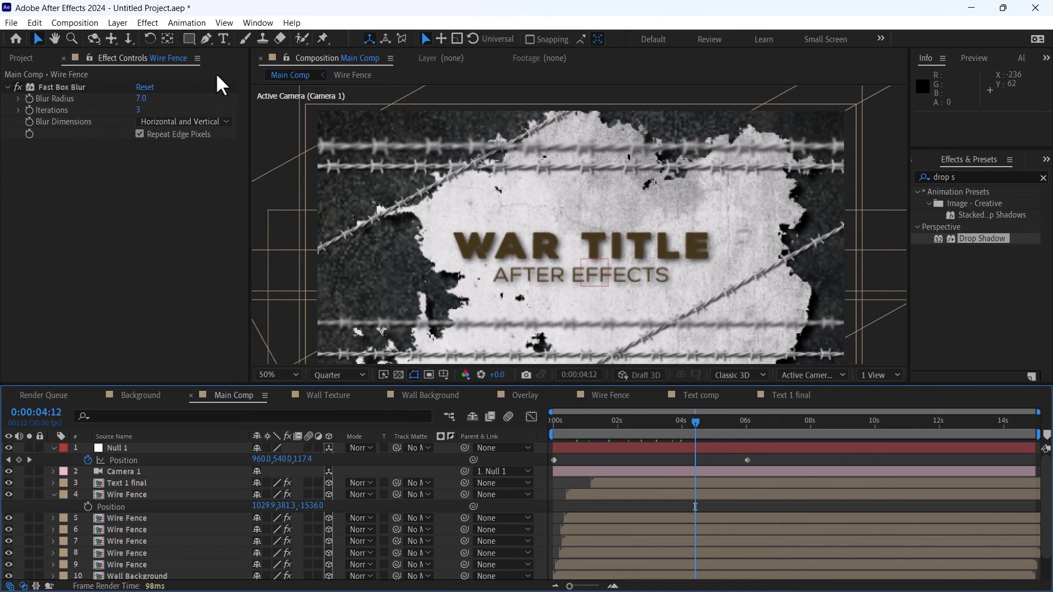
Step: Add an adjustment layer with Noise at 7% and a second adjustment layer above it
{"action": "left_click", "coordinate": [117, 22]}
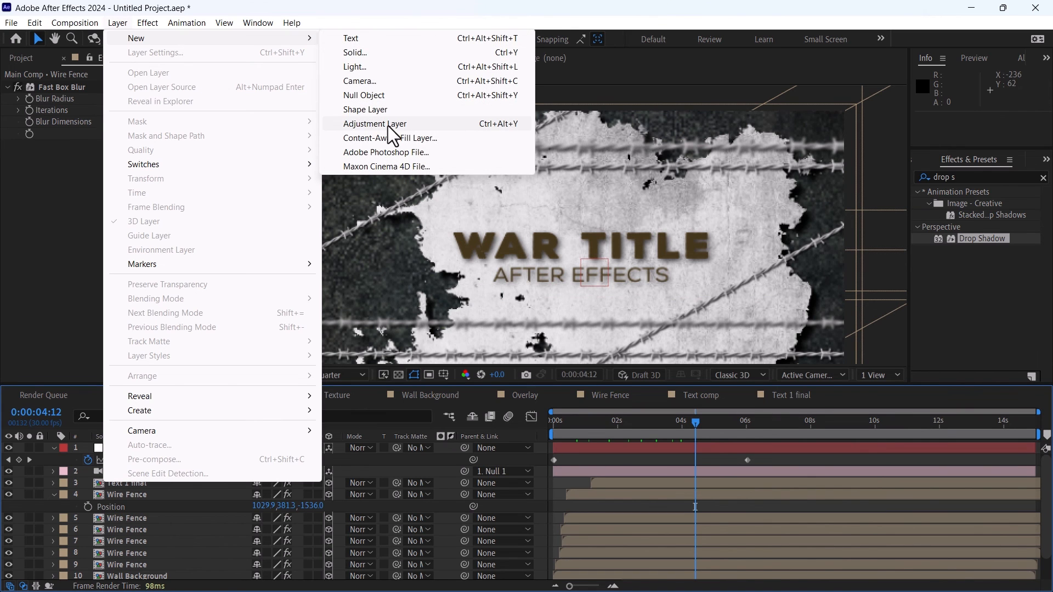
{"action": "left_click", "coordinate": [375, 123]}
{"action": "type", "text": "noise"}
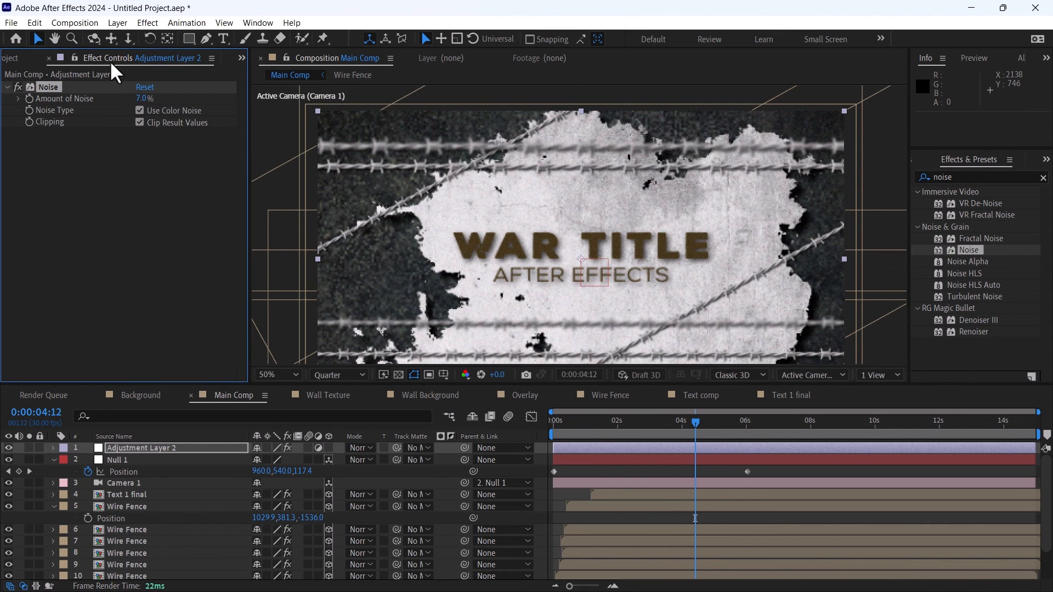
{"action": "left_click", "coordinate": [117, 23]}
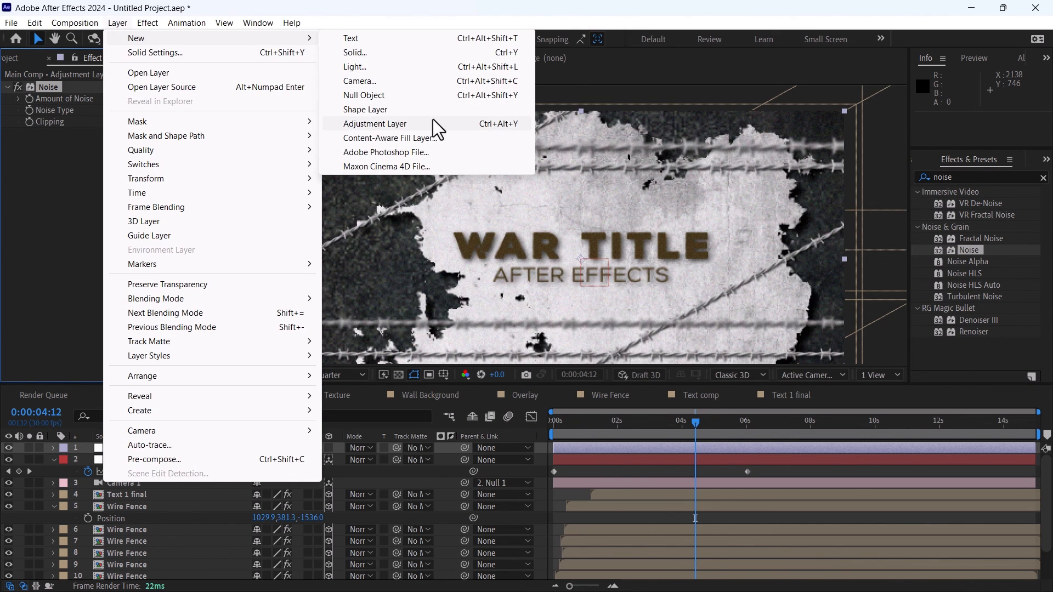
{"action": "left_click", "coordinate": [375, 122]}
{"action": "type", "text": "pho"}
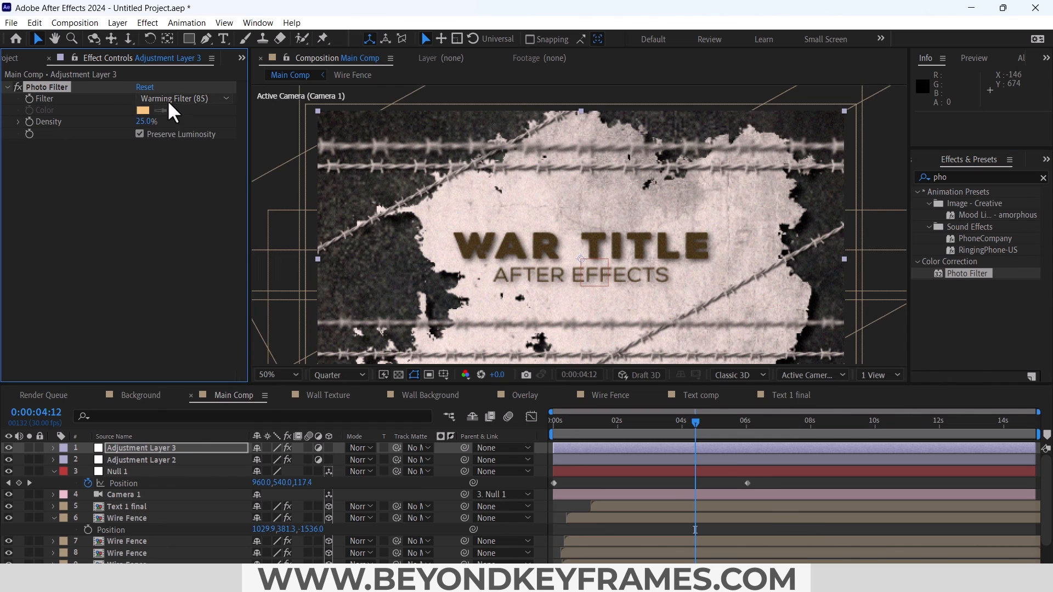
Step: Set the second layer's Photo Filter to Cyan at 19% density
{"action": "left_click", "coordinate": [184, 99]}
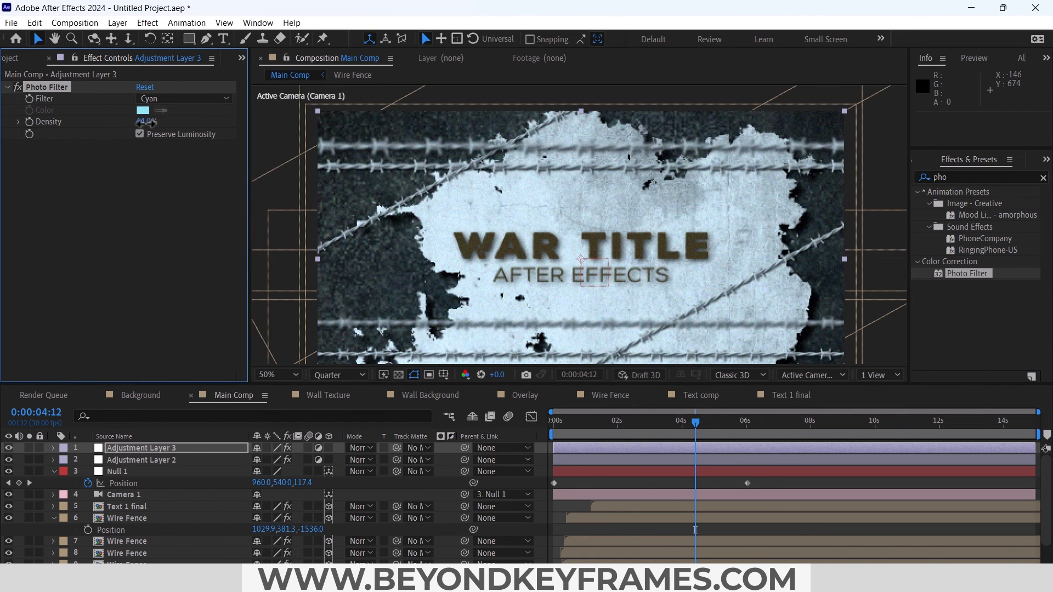
{"action": "left_click_drag", "start_coordinate": [145, 122], "coordinate": [138, 121]}
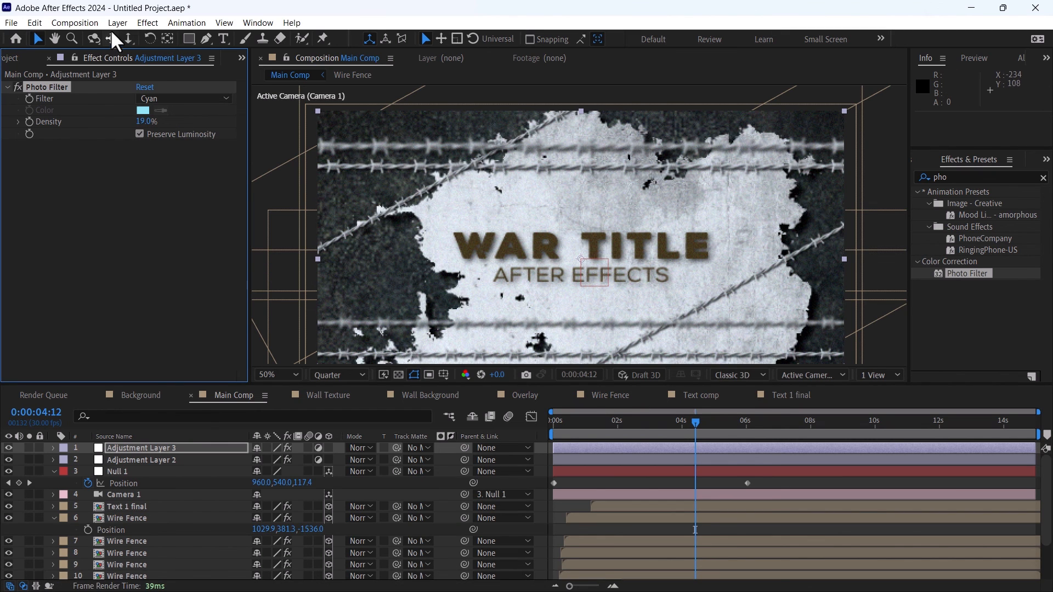
{"action": "left_click", "coordinate": [117, 22]}
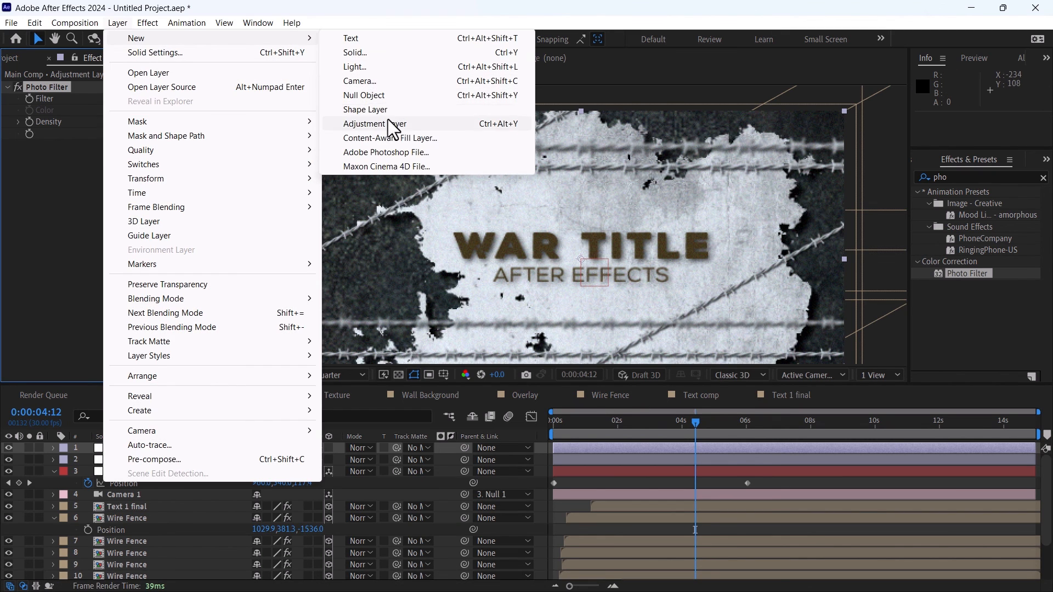